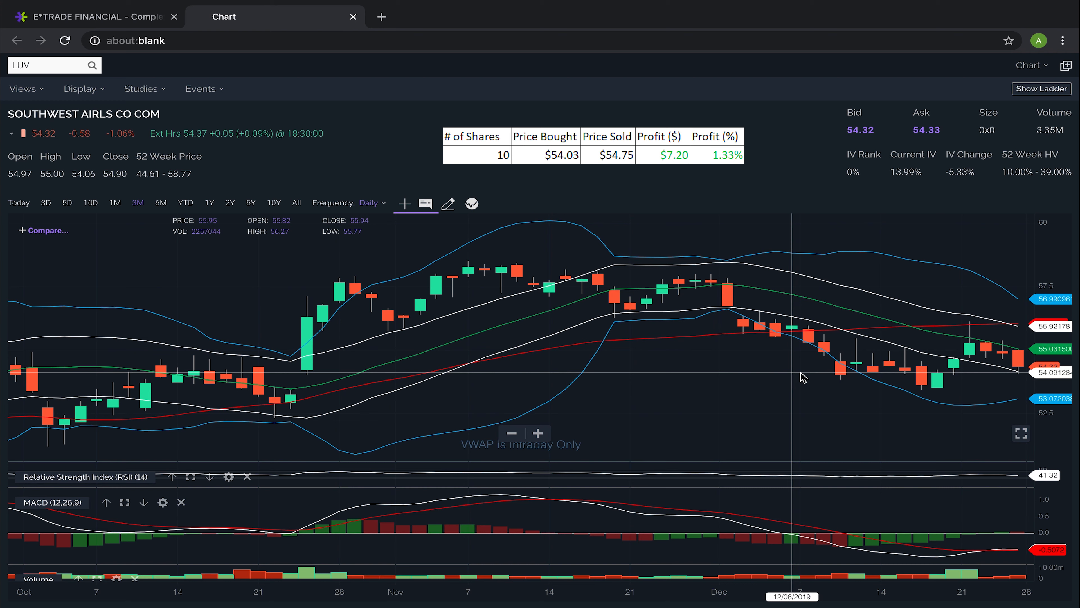
{"action": "mouse_move", "coordinate": [961, 387]}
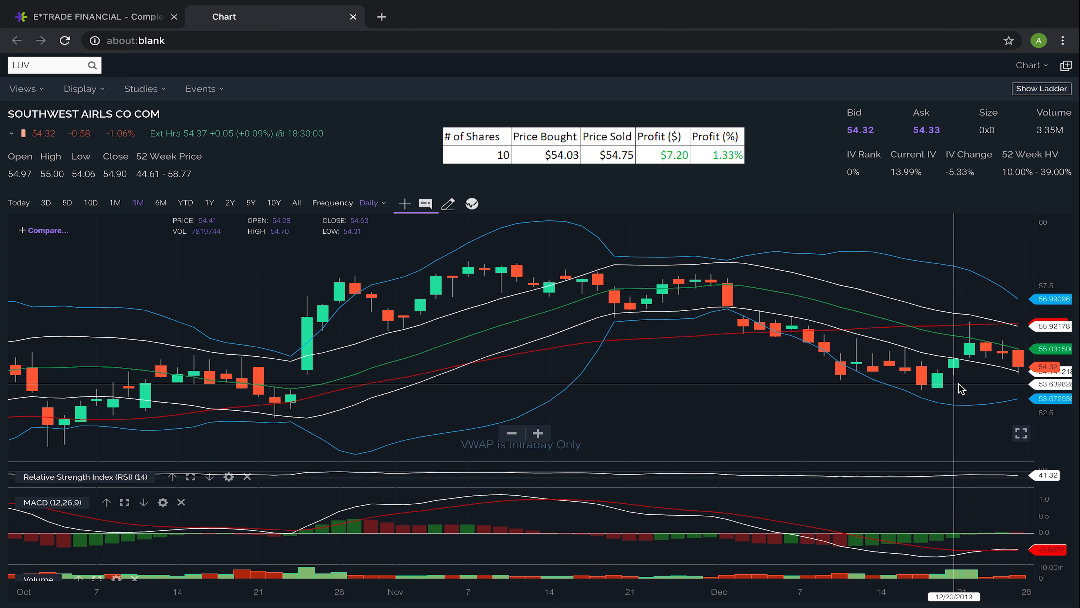
{"action": "mouse_move", "coordinate": [978, 370]}
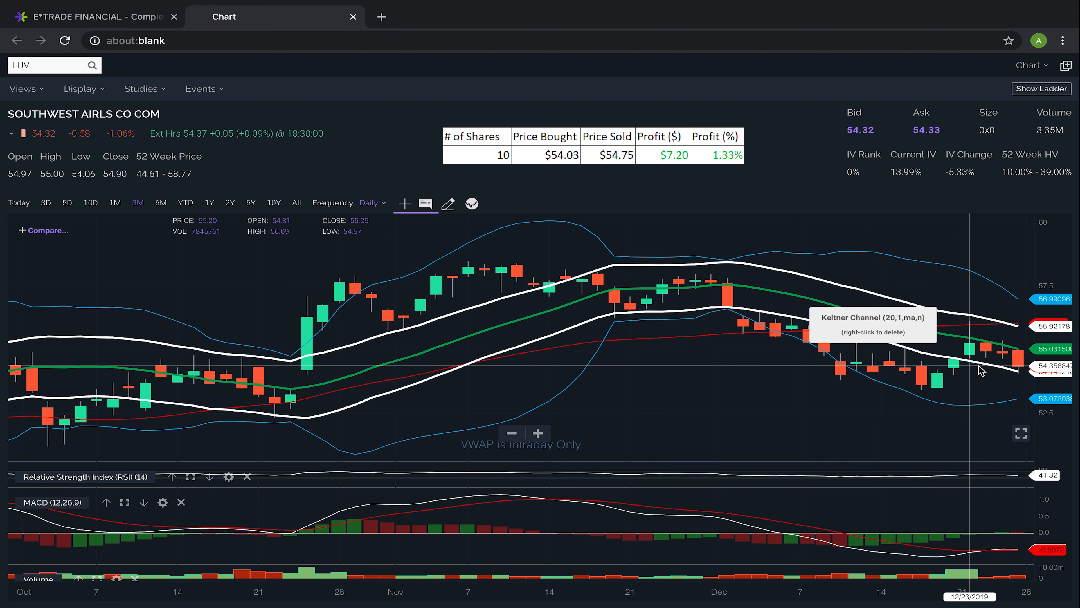
{"action": "mouse_move", "coordinate": [763, 364]}
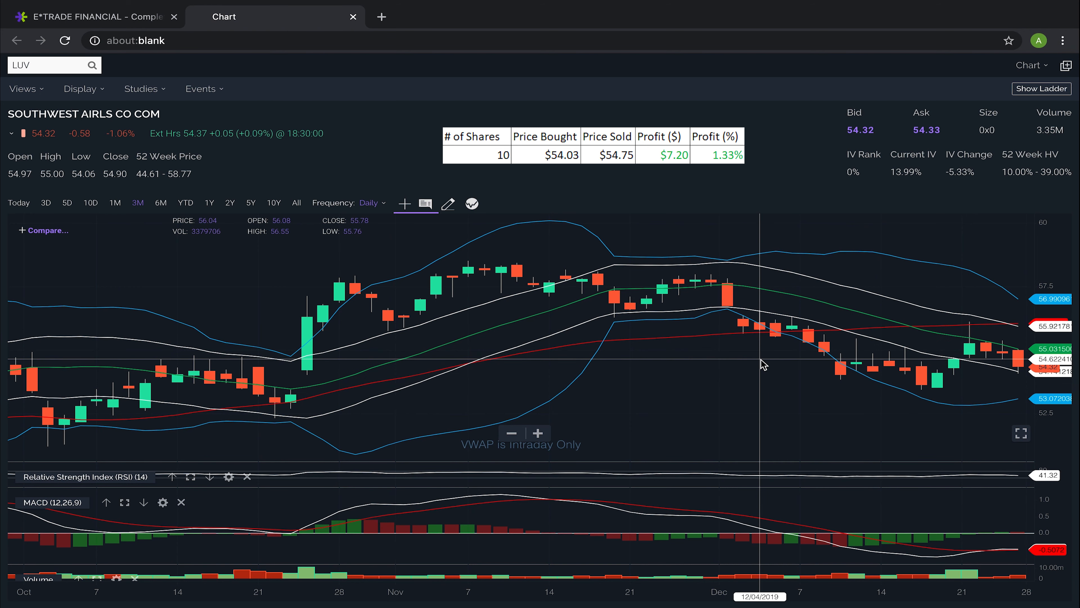
{"action": "mouse_move", "coordinate": [799, 324]}
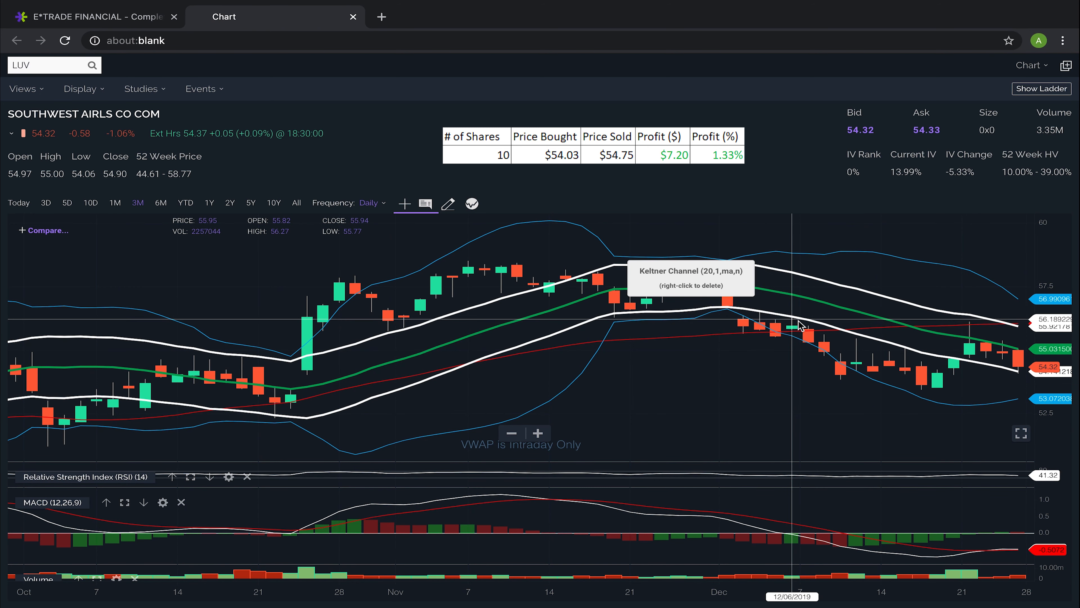
{"action": "mouse_move", "coordinate": [941, 368]}
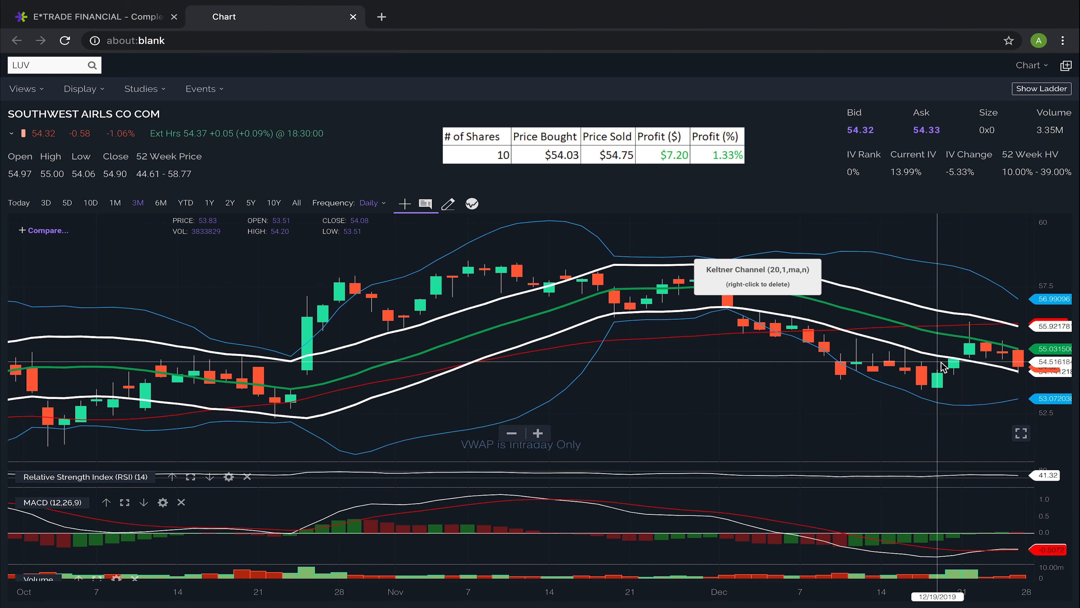
{"action": "mouse_move", "coordinate": [984, 392]}
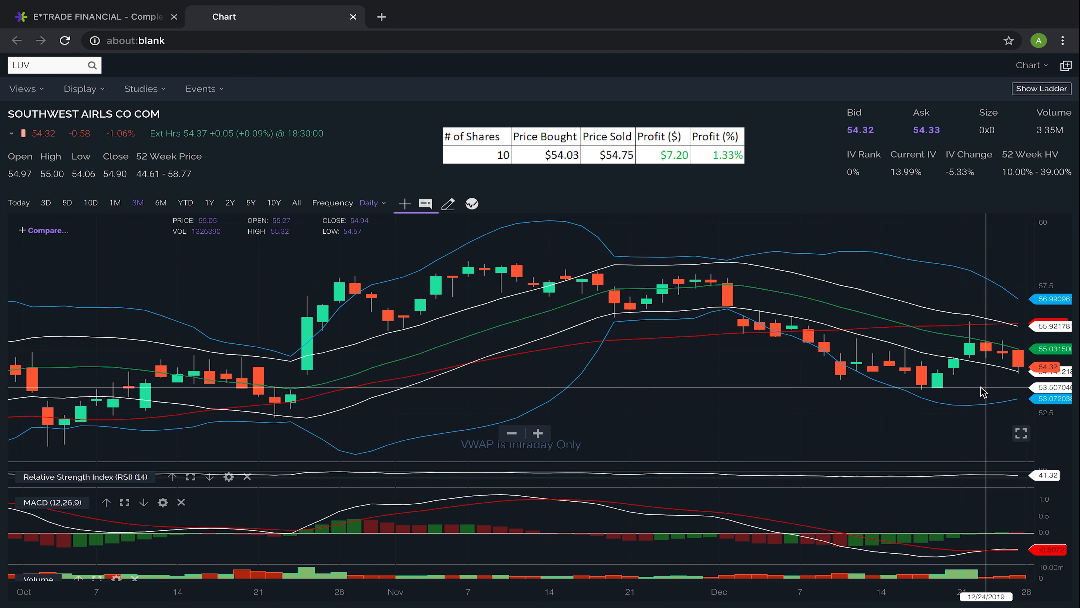
{"action": "mouse_move", "coordinate": [986, 339]}
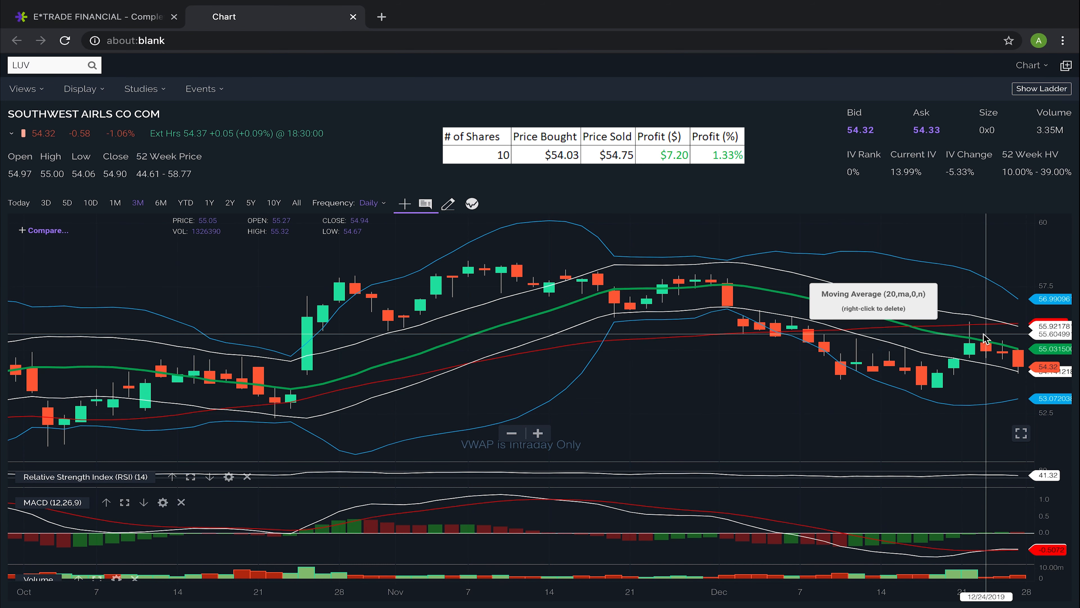
{"action": "mouse_move", "coordinate": [985, 324]}
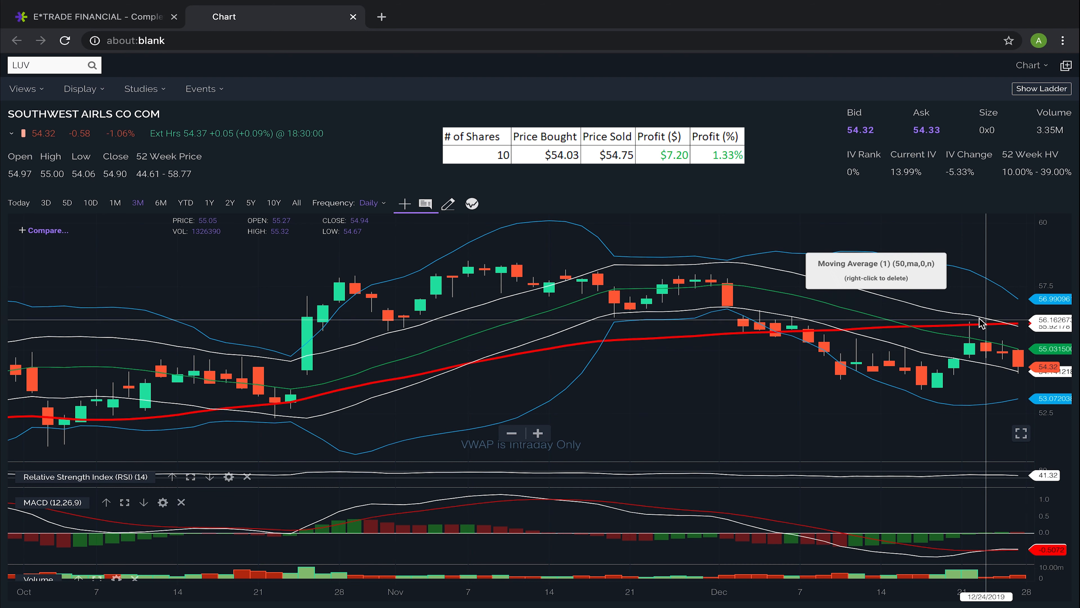
{"action": "mouse_move", "coordinate": [975, 321]}
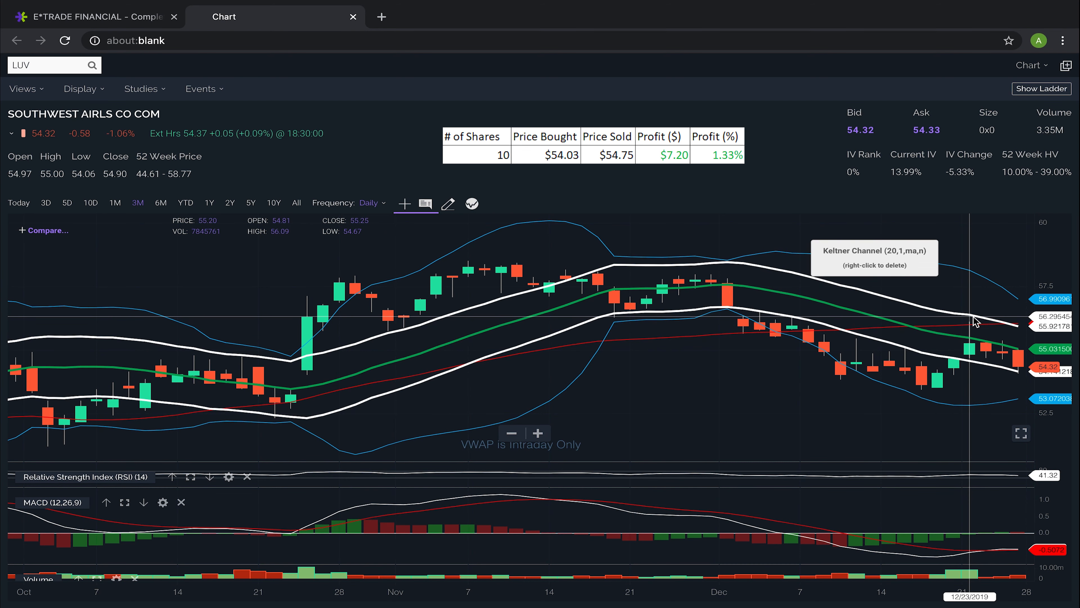
{"action": "mouse_move", "coordinate": [981, 329]}
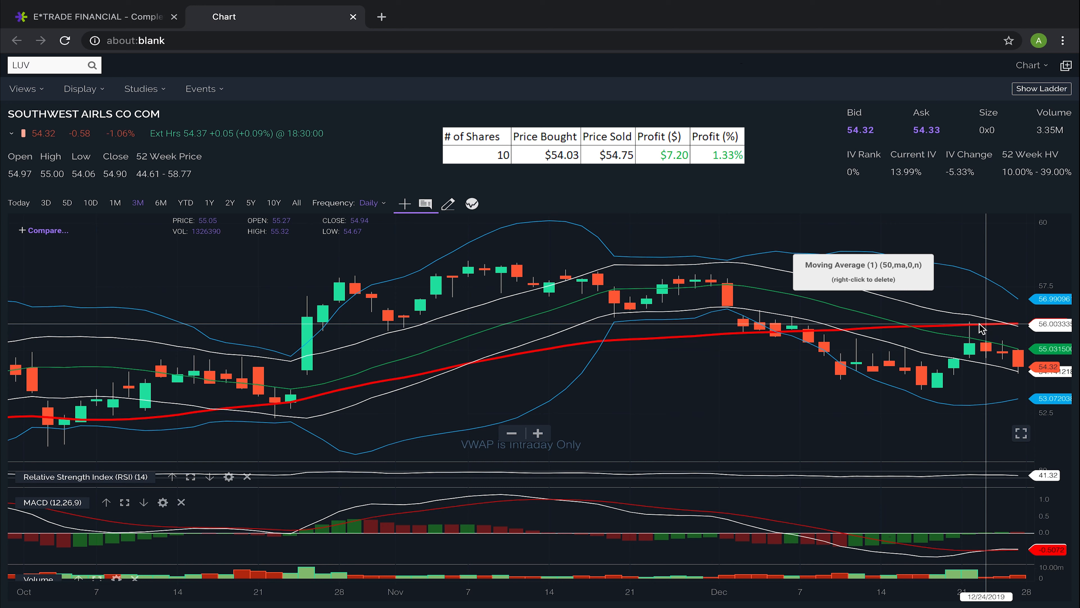
{"action": "mouse_move", "coordinate": [989, 305]}
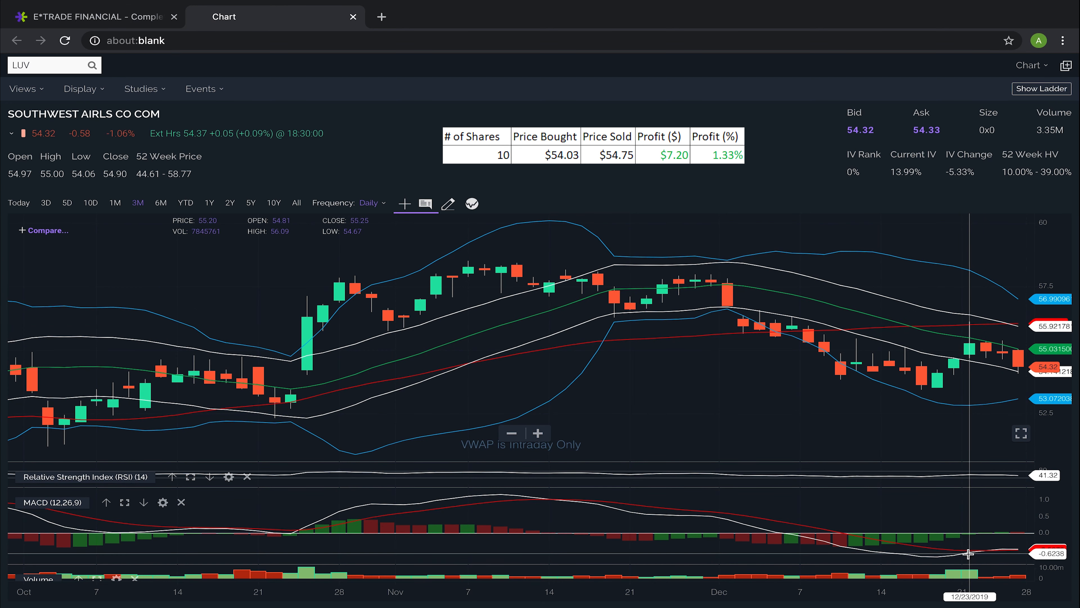
{"action": "mouse_move", "coordinate": [979, 549]}
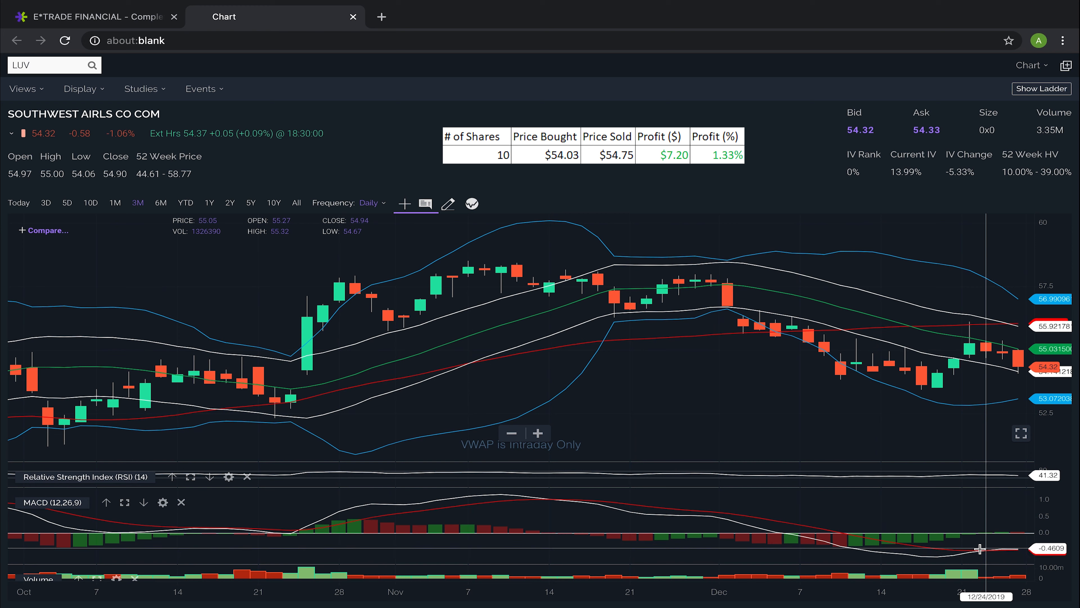
{"action": "mouse_move", "coordinate": [995, 429]}
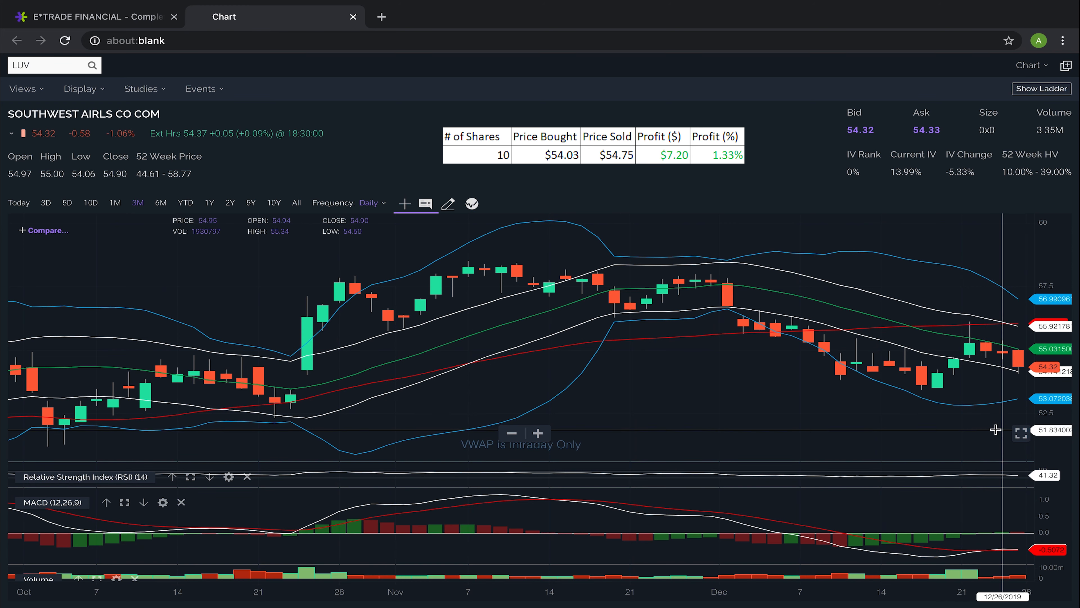
{"action": "mouse_move", "coordinate": [995, 322]}
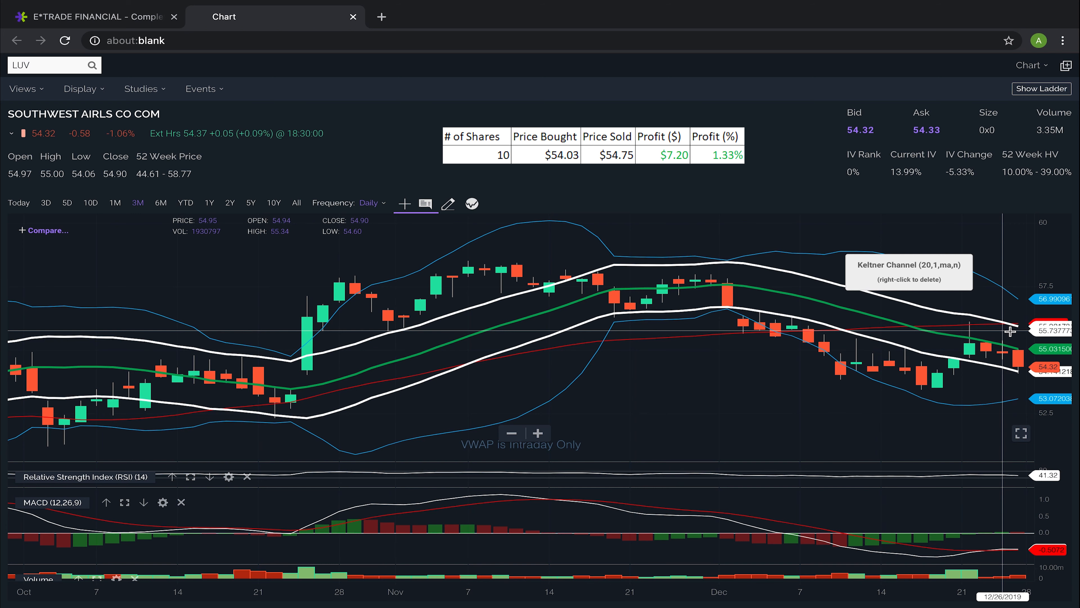
{"action": "type", "text": "TWTR"}
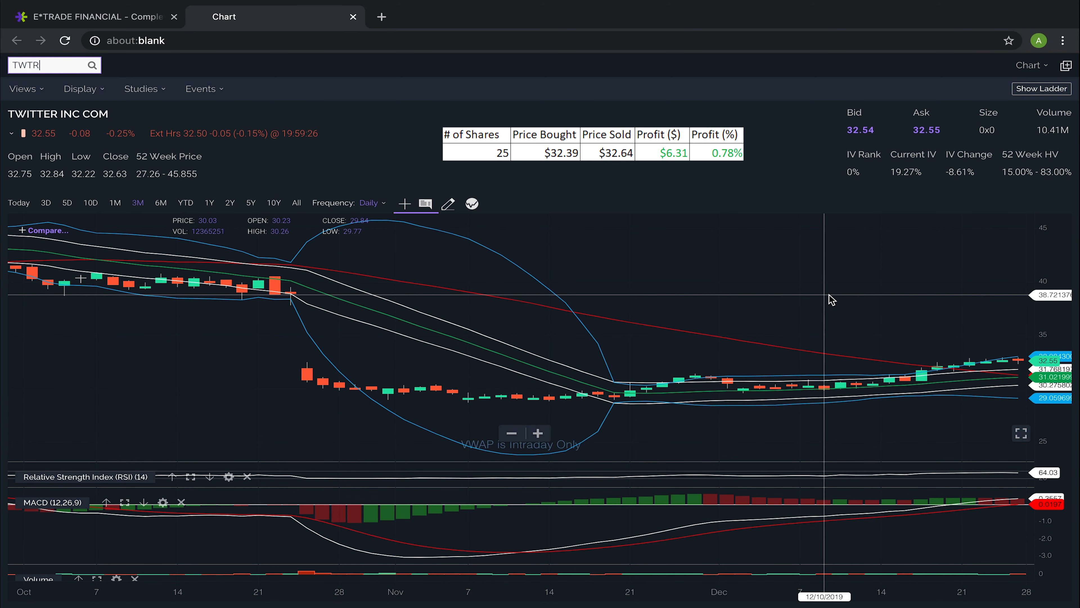
{"action": "mouse_move", "coordinate": [980, 354]}
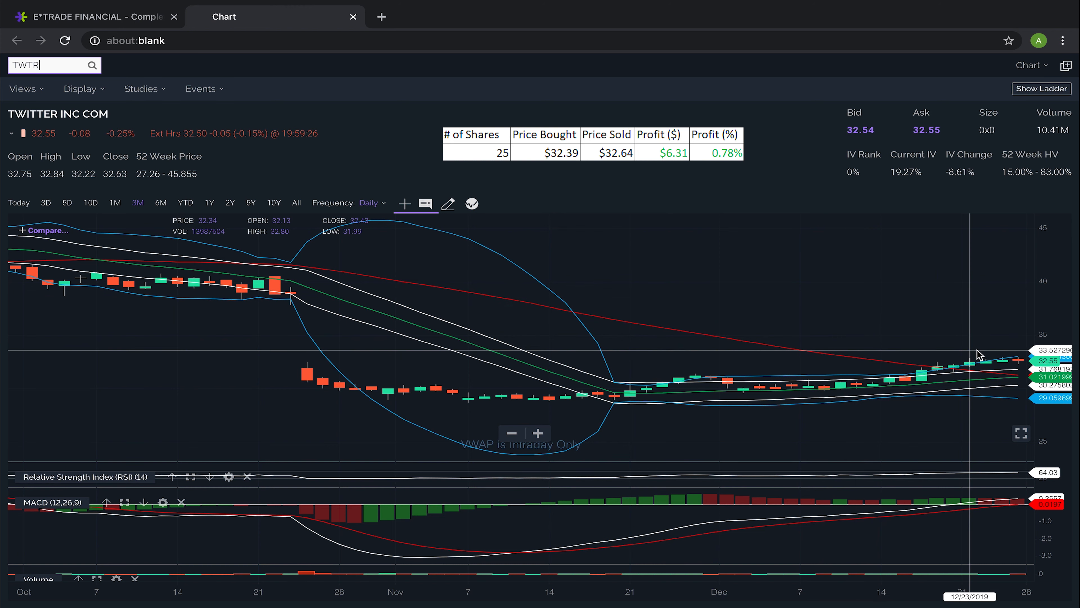
{"action": "mouse_move", "coordinate": [985, 354]}
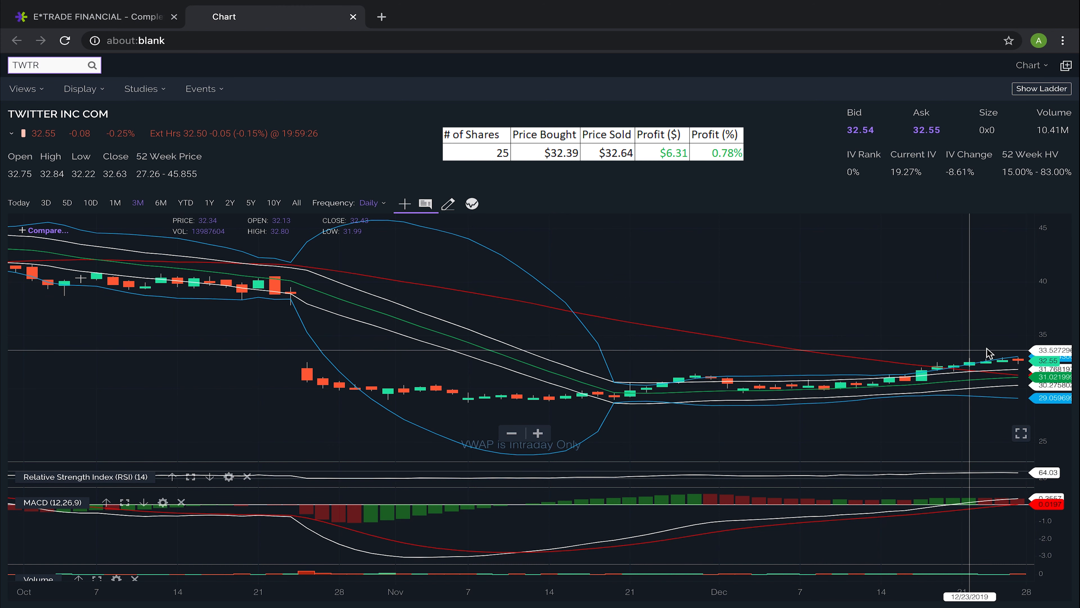
{"action": "mouse_move", "coordinate": [994, 353]}
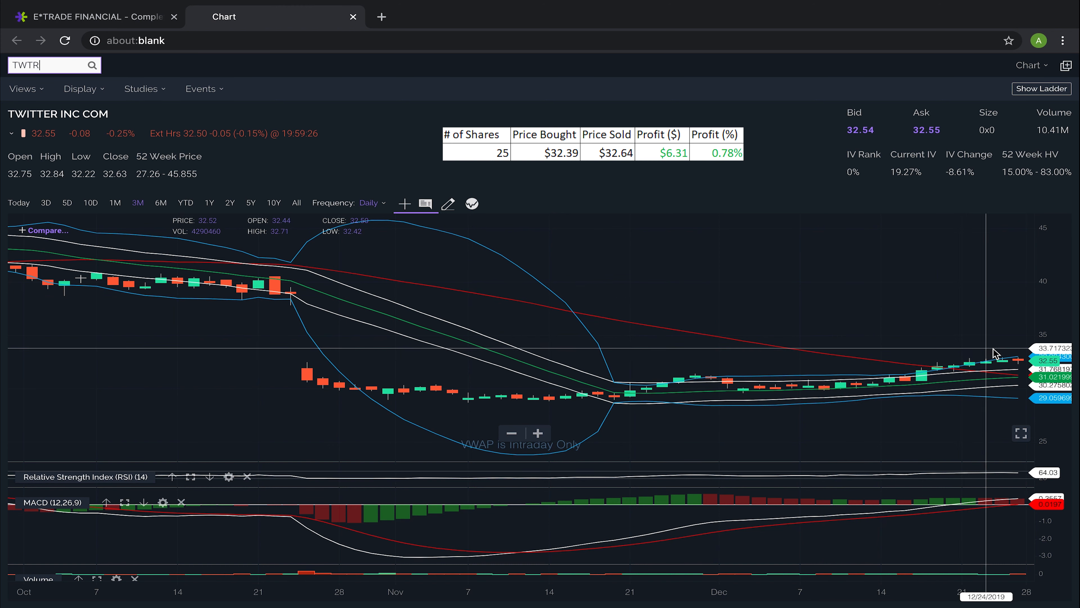
{"action": "mouse_move", "coordinate": [318, 372]}
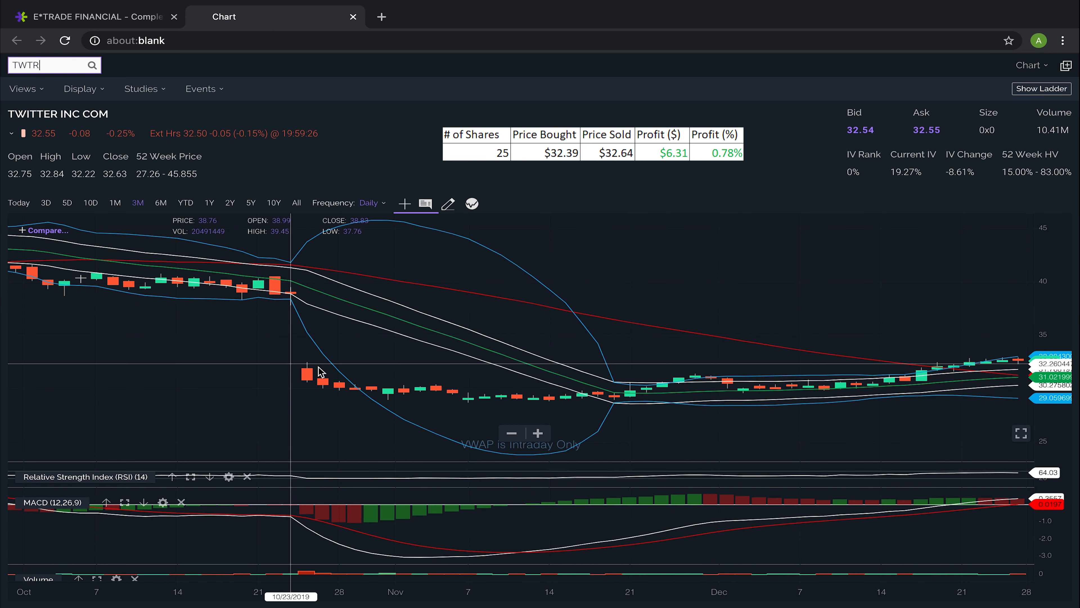
{"action": "mouse_move", "coordinate": [298, 309]}
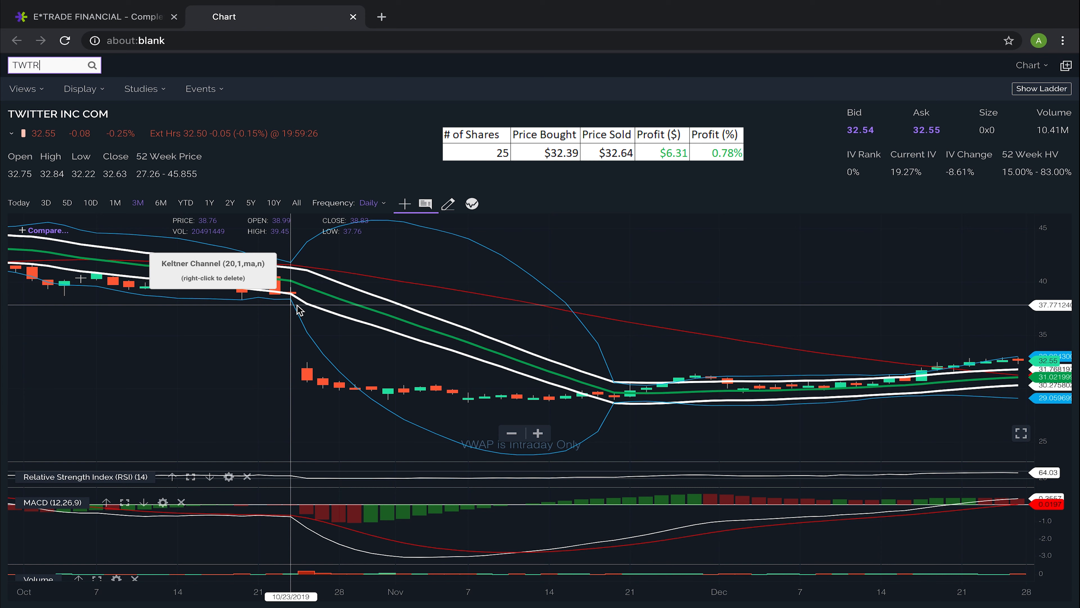
{"action": "mouse_move", "coordinate": [839, 269]}
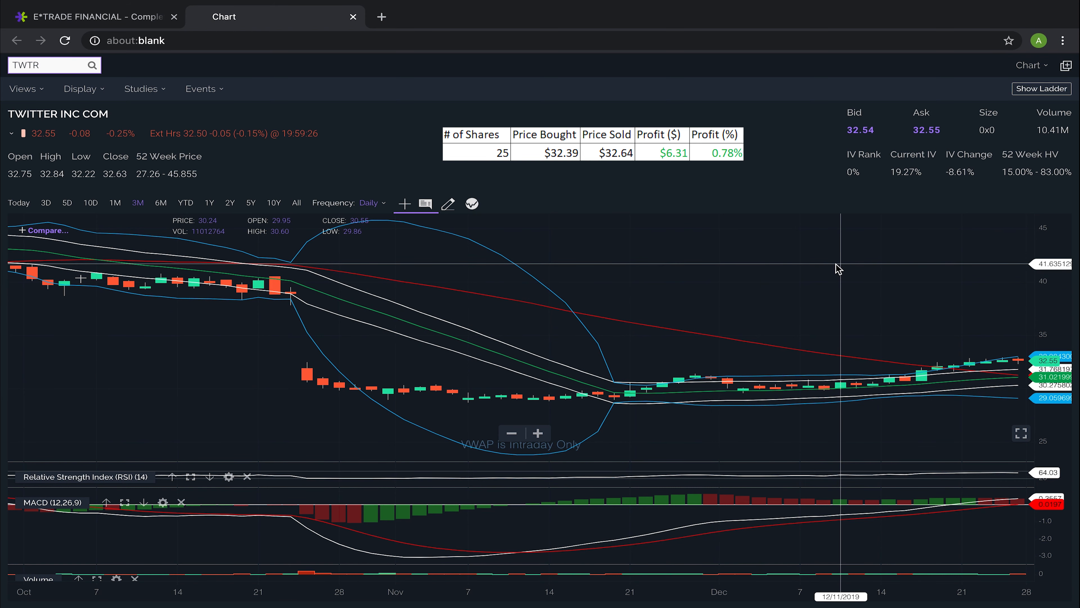
{"action": "mouse_move", "coordinate": [842, 335]}
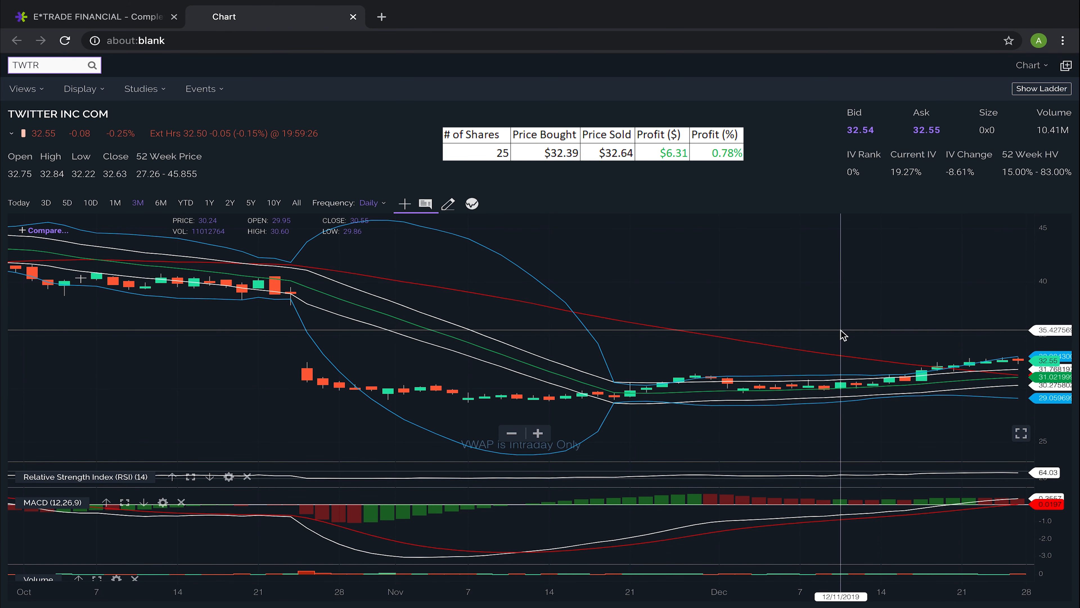
{"action": "mouse_move", "coordinate": [1017, 366]}
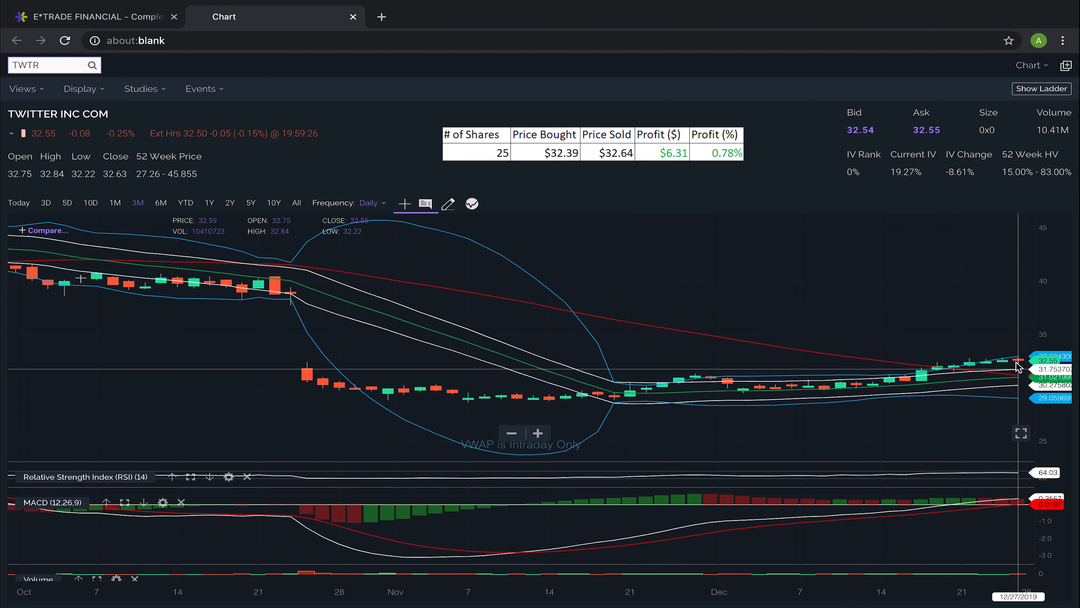
{"action": "mouse_move", "coordinate": [988, 318]}
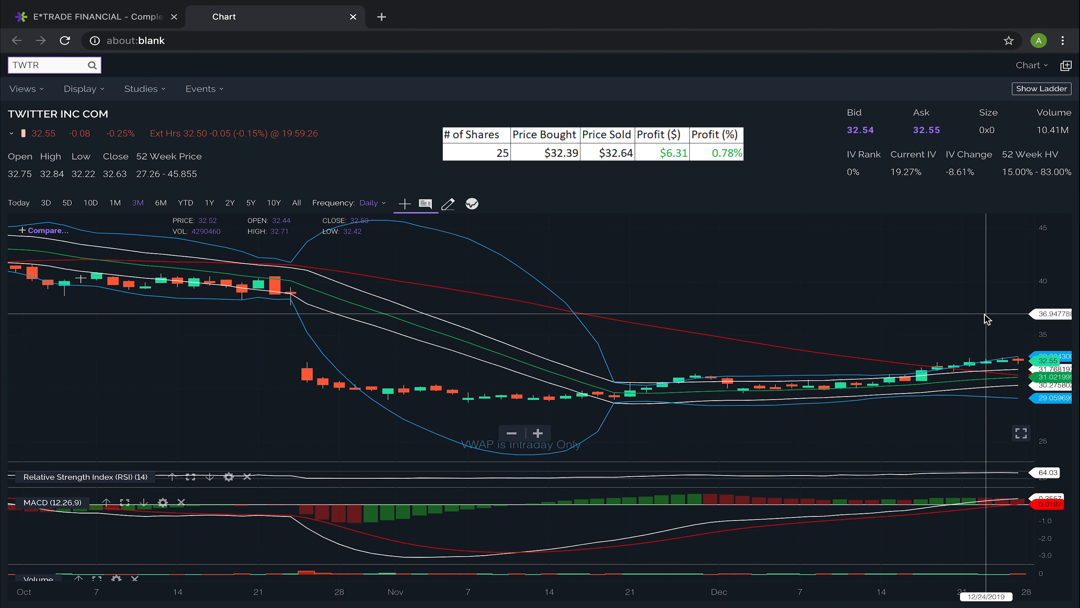
{"action": "mouse_move", "coordinate": [1020, 354]}
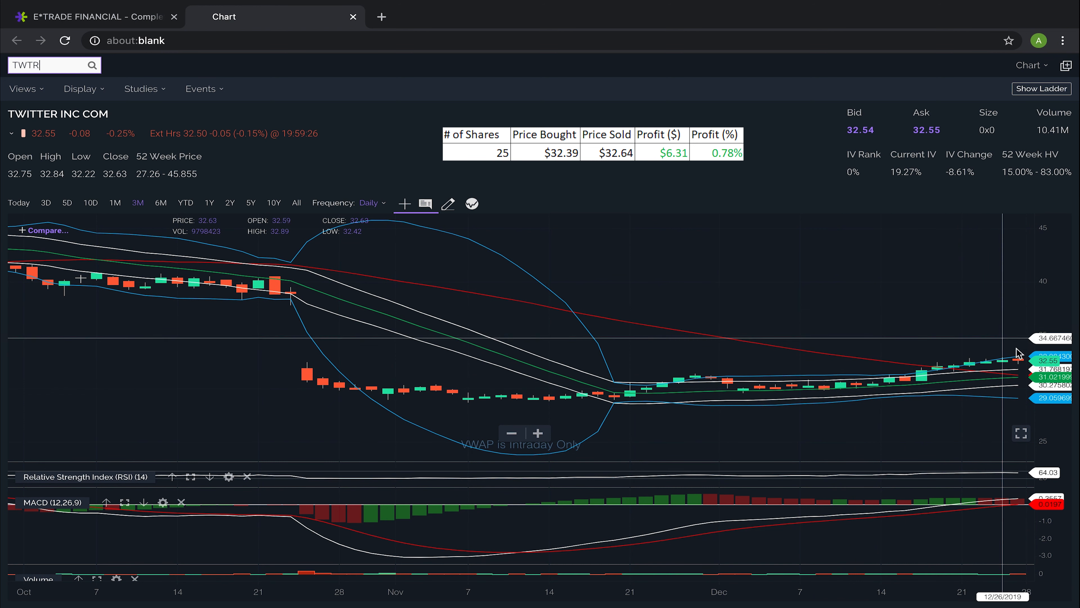
{"action": "mouse_move", "coordinate": [1024, 363]}
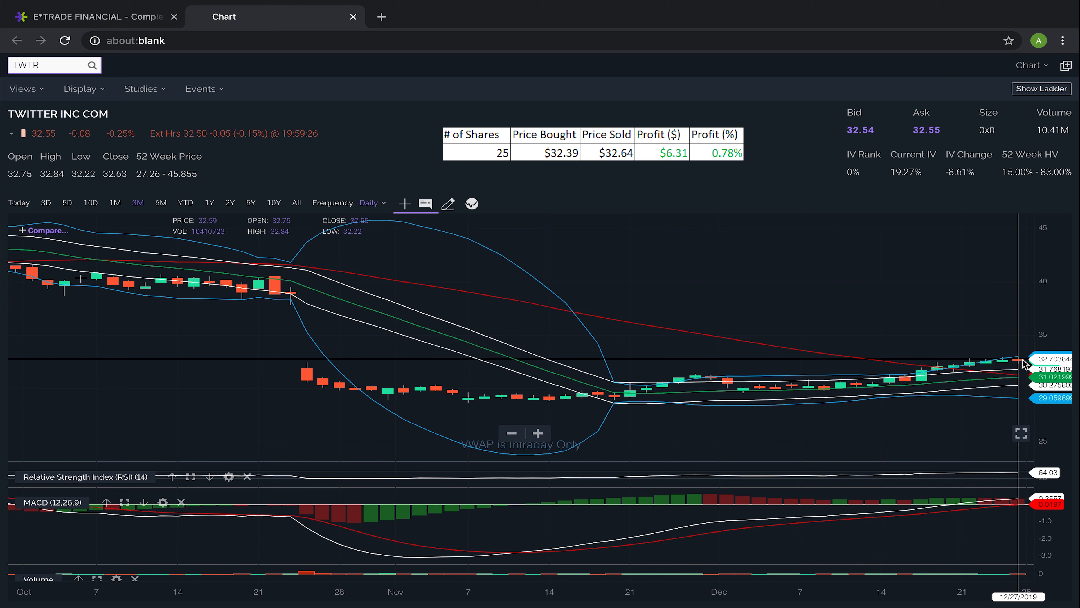
{"action": "mouse_move", "coordinate": [1010, 365]}
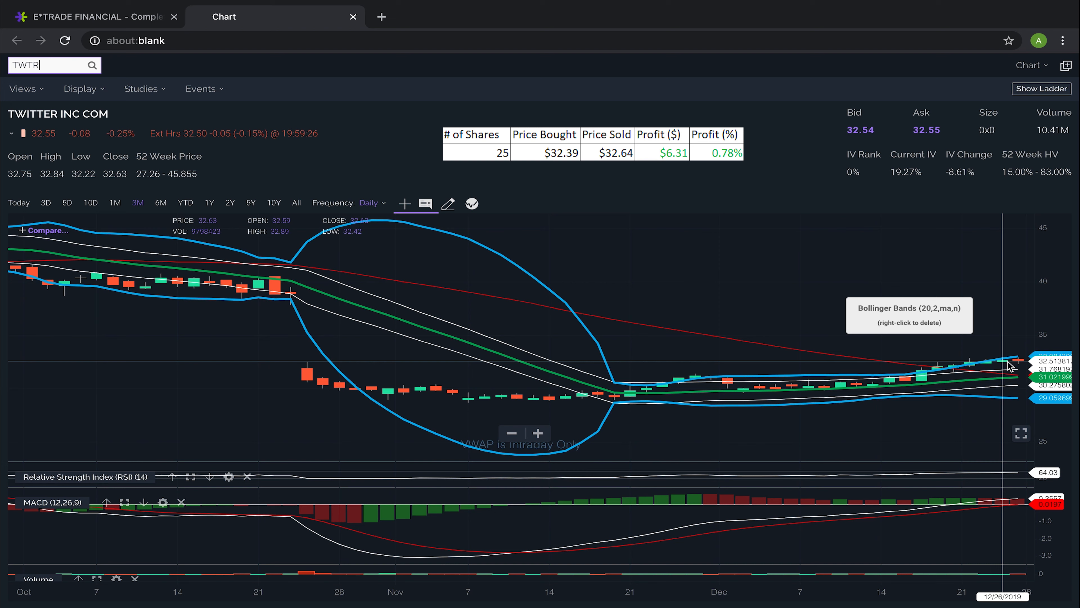
{"action": "mouse_move", "coordinate": [1027, 378]}
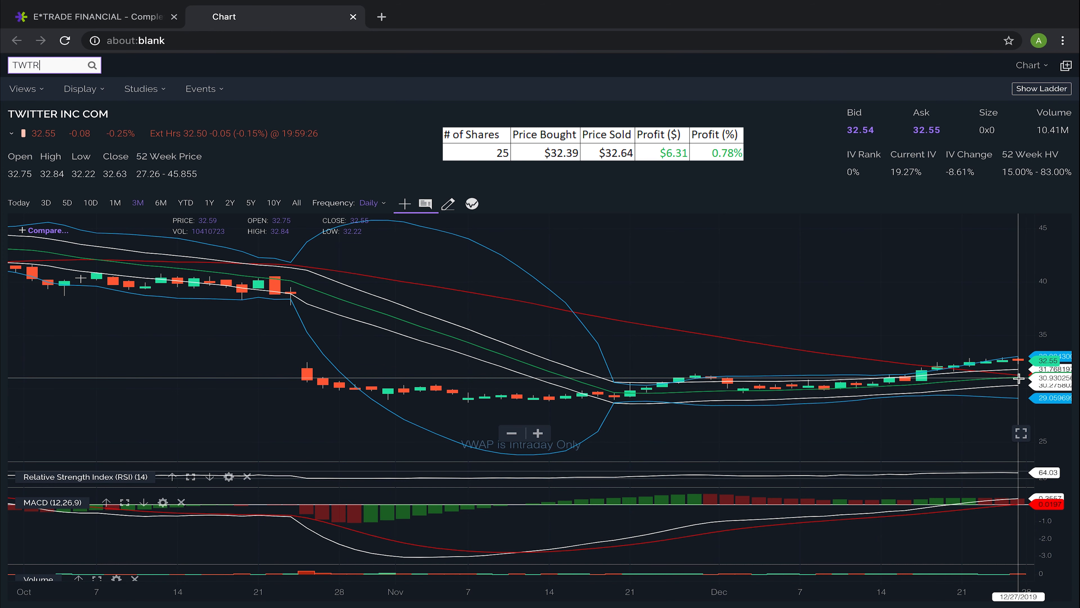
{"action": "type", "text": "ROKU"}
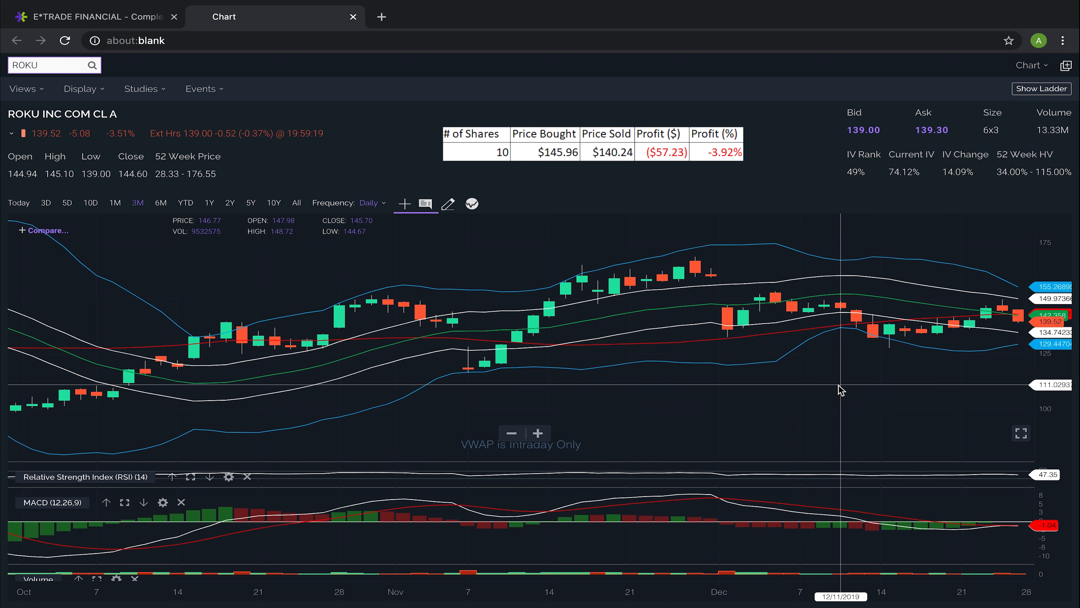
{"action": "mouse_move", "coordinate": [990, 355]}
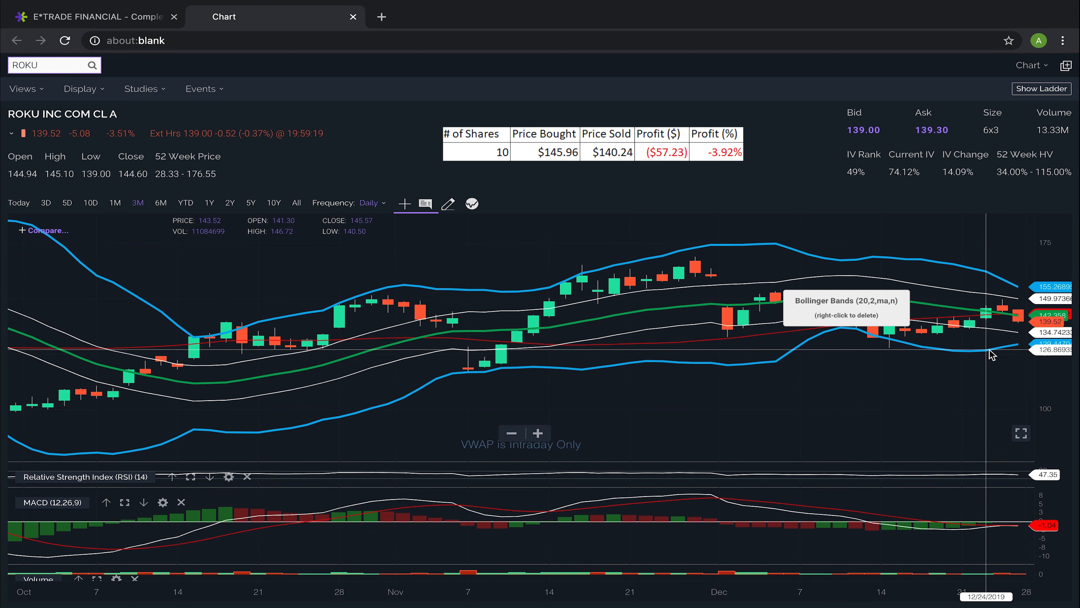
{"action": "mouse_move", "coordinate": [994, 244]}
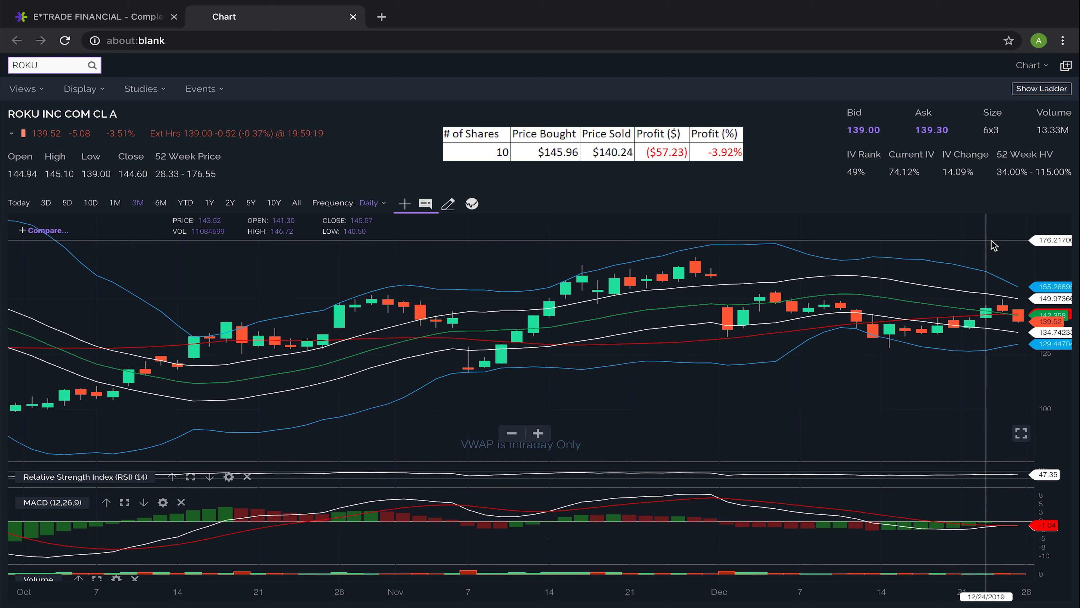
{"action": "mouse_move", "coordinate": [997, 249]}
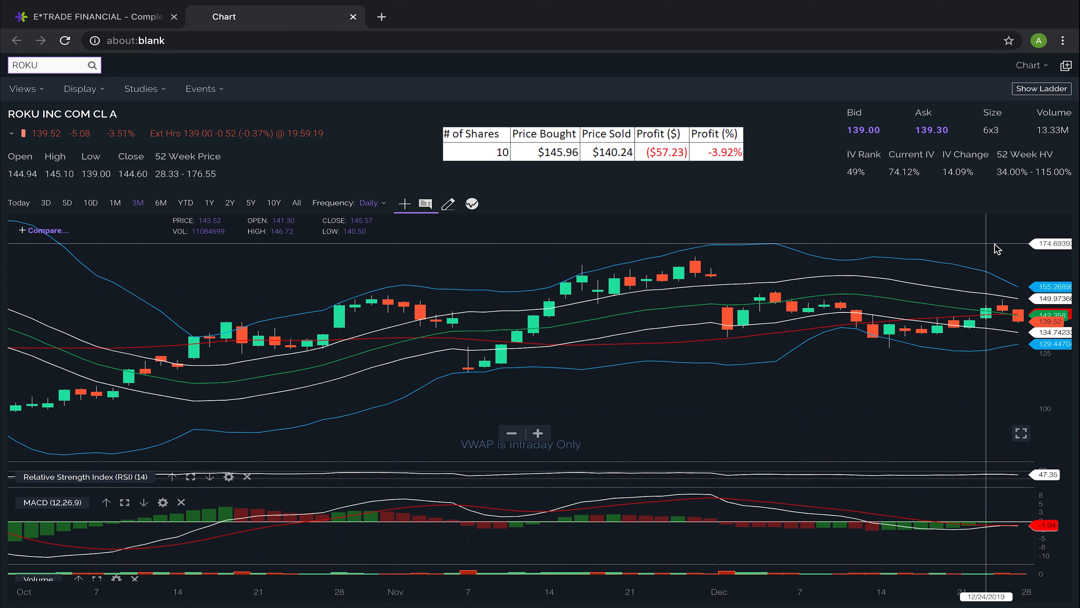
{"action": "mouse_move", "coordinate": [984, 533]}
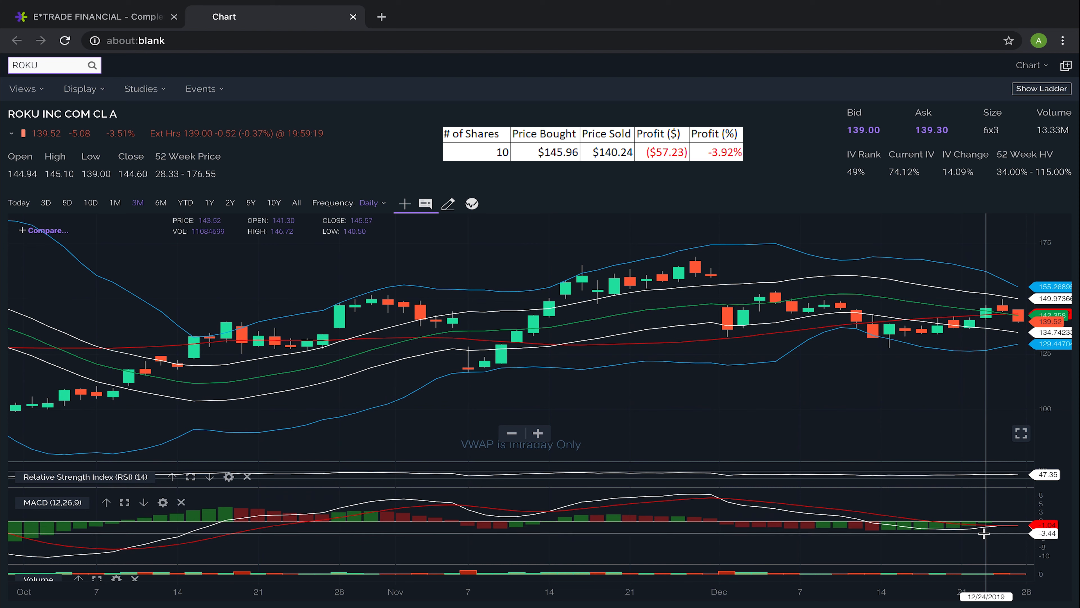
{"action": "mouse_move", "coordinate": [986, 528]}
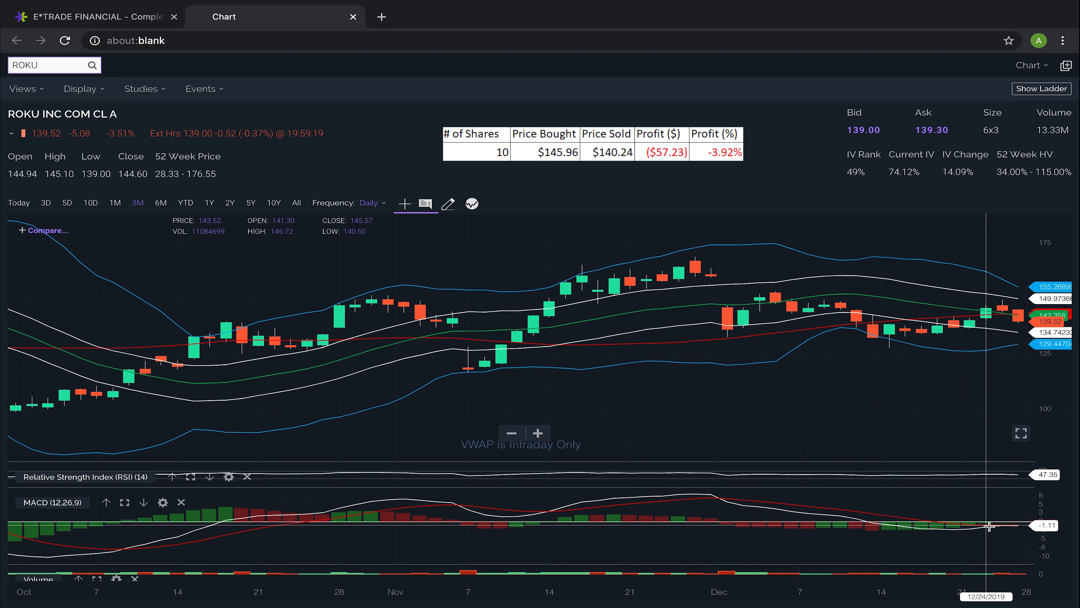
{"action": "mouse_move", "coordinate": [991, 511]}
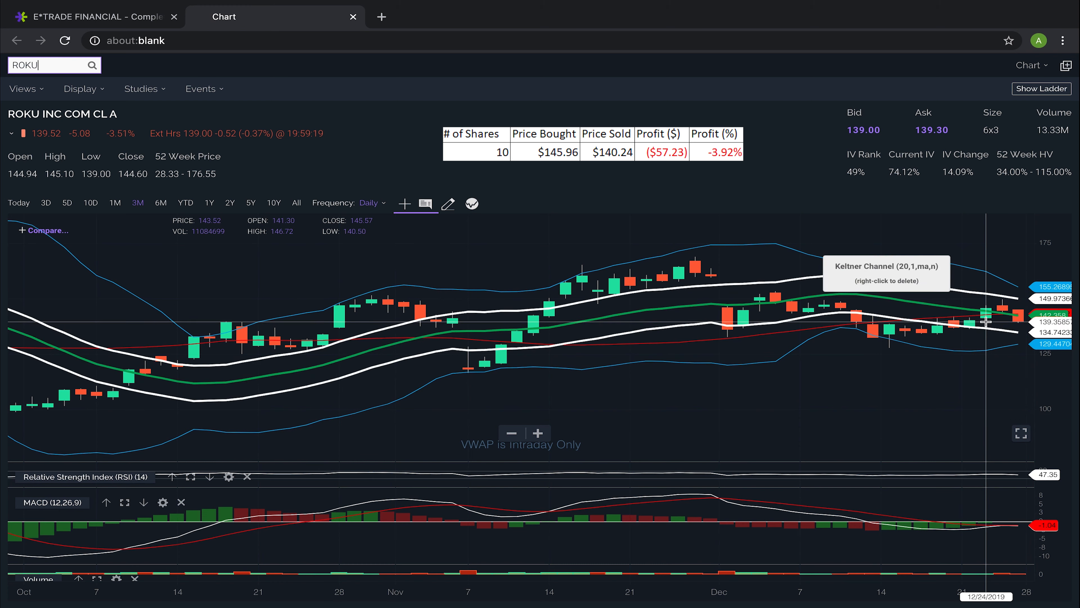
{"action": "mouse_move", "coordinate": [984, 236]}
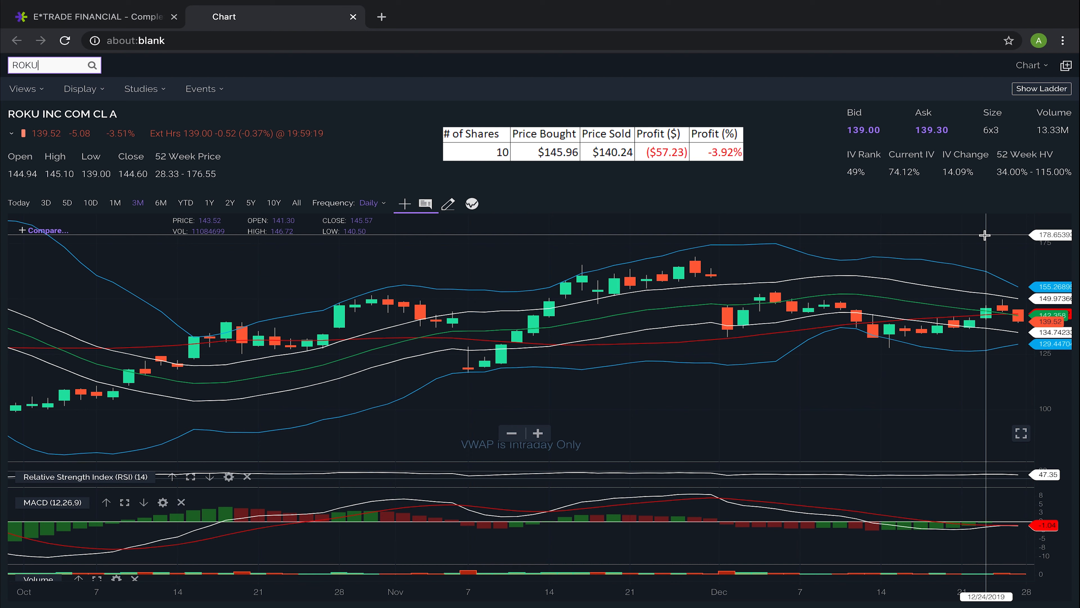
{"action": "mouse_move", "coordinate": [1004, 239]}
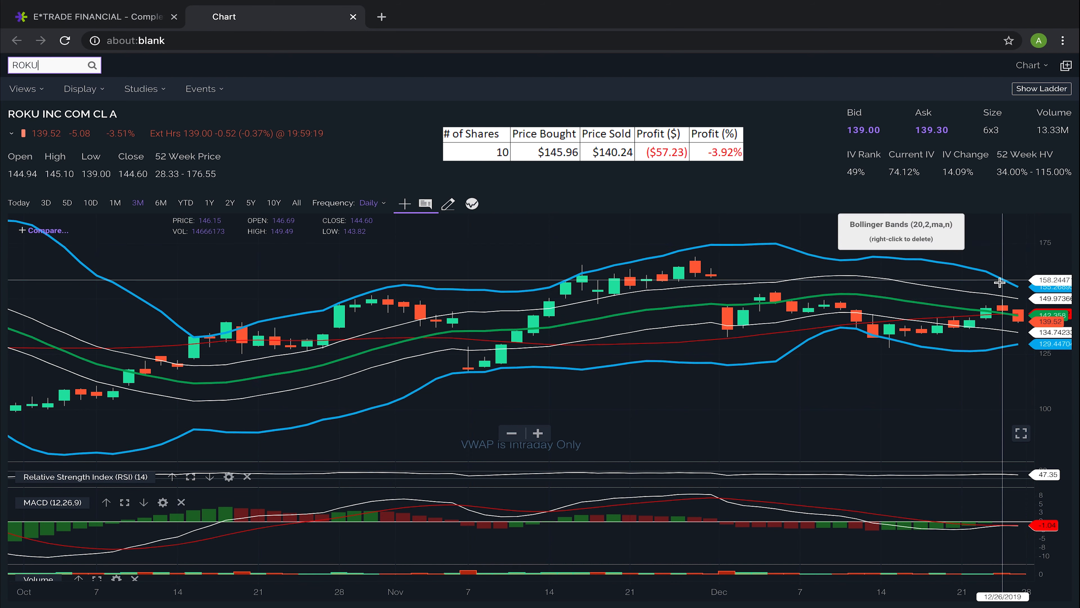
{"action": "mouse_move", "coordinate": [1006, 392]}
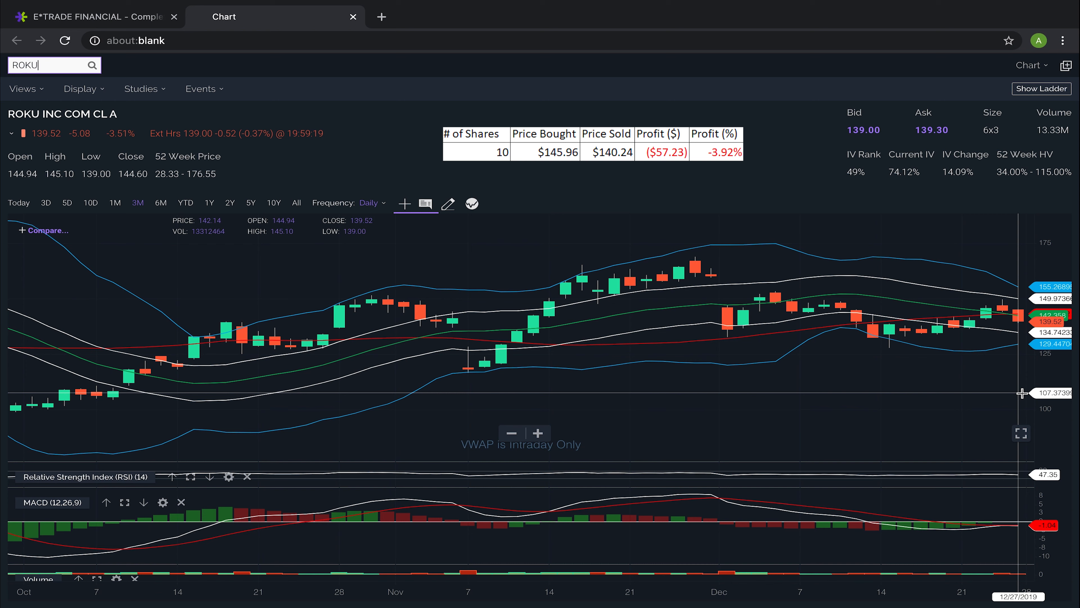
{"action": "mouse_move", "coordinate": [1007, 374]}
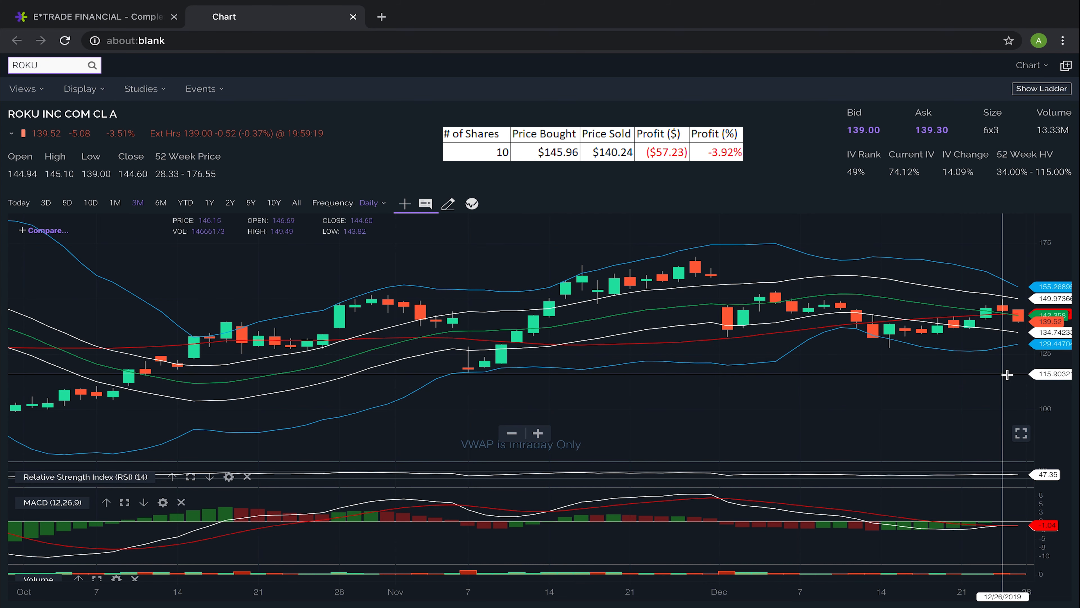
{"action": "mouse_move", "coordinate": [1006, 374]}
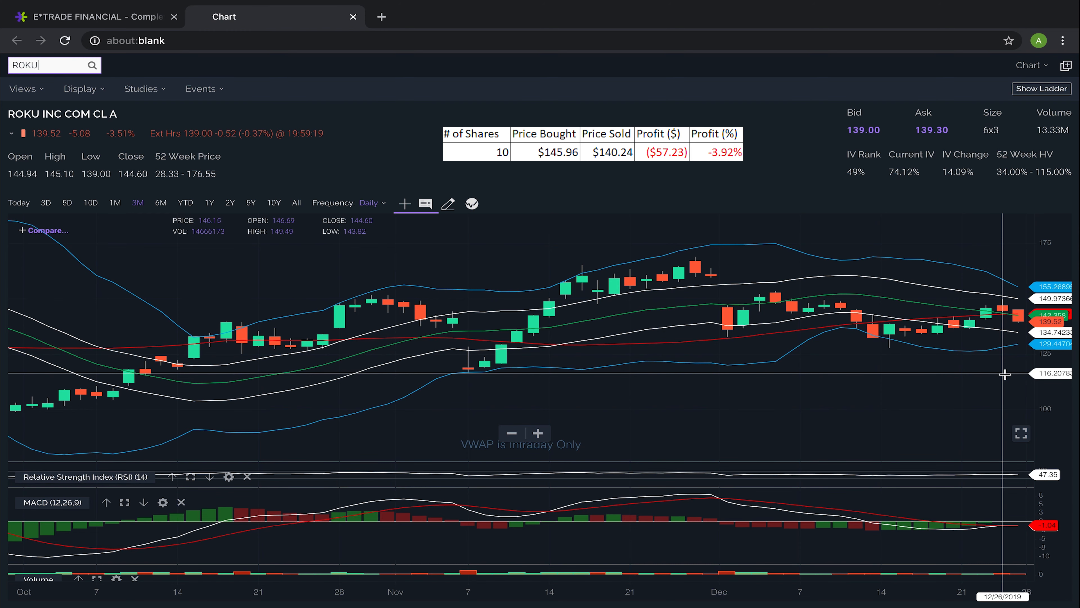
{"action": "type", "text": "RAD"}
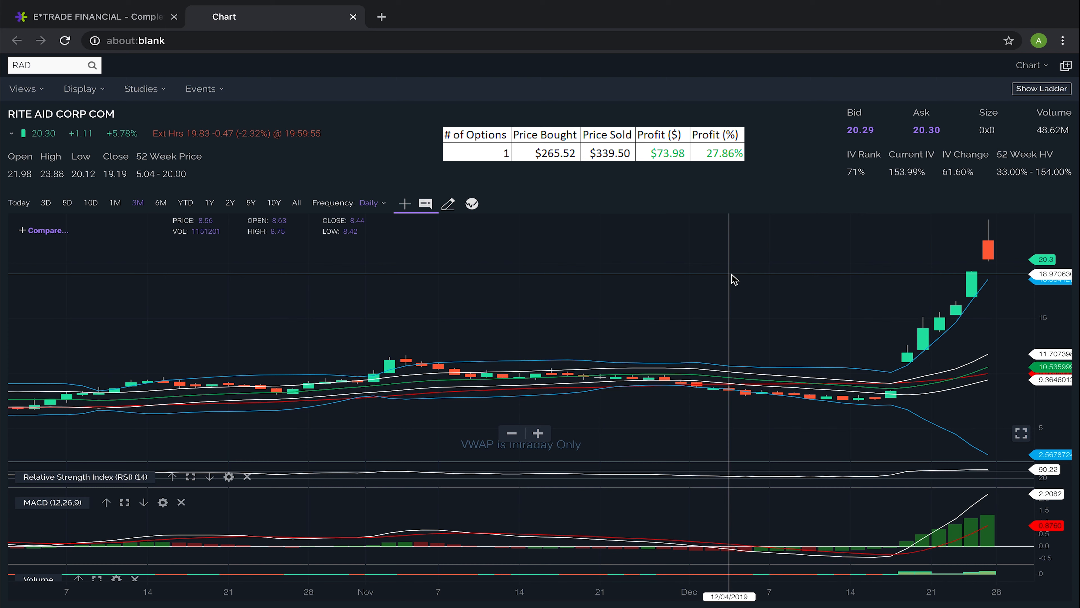
{"action": "mouse_move", "coordinate": [885, 358]}
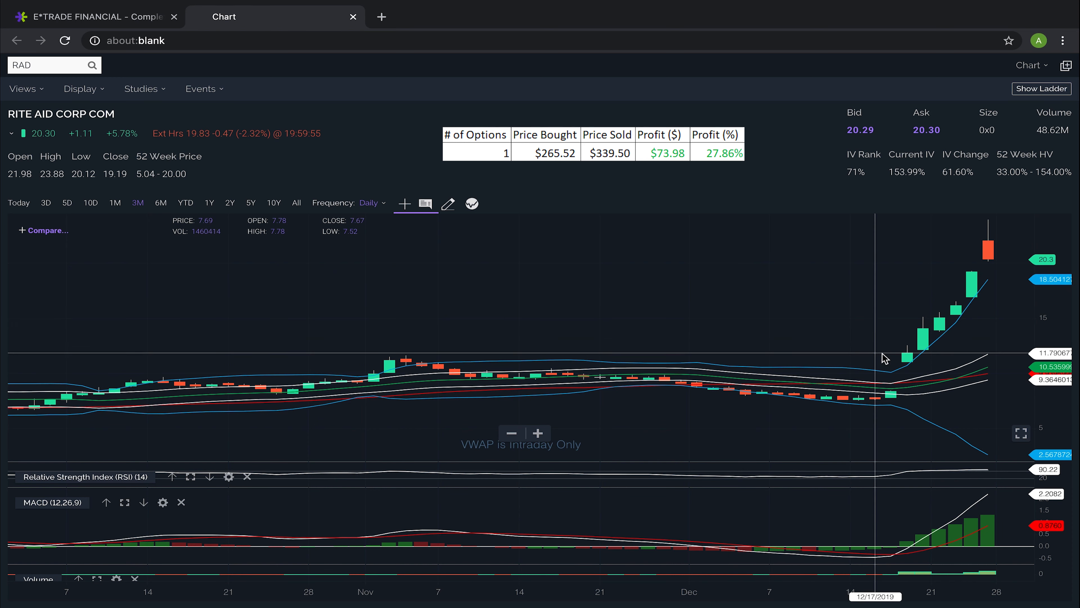
{"action": "mouse_move", "coordinate": [893, 398]}
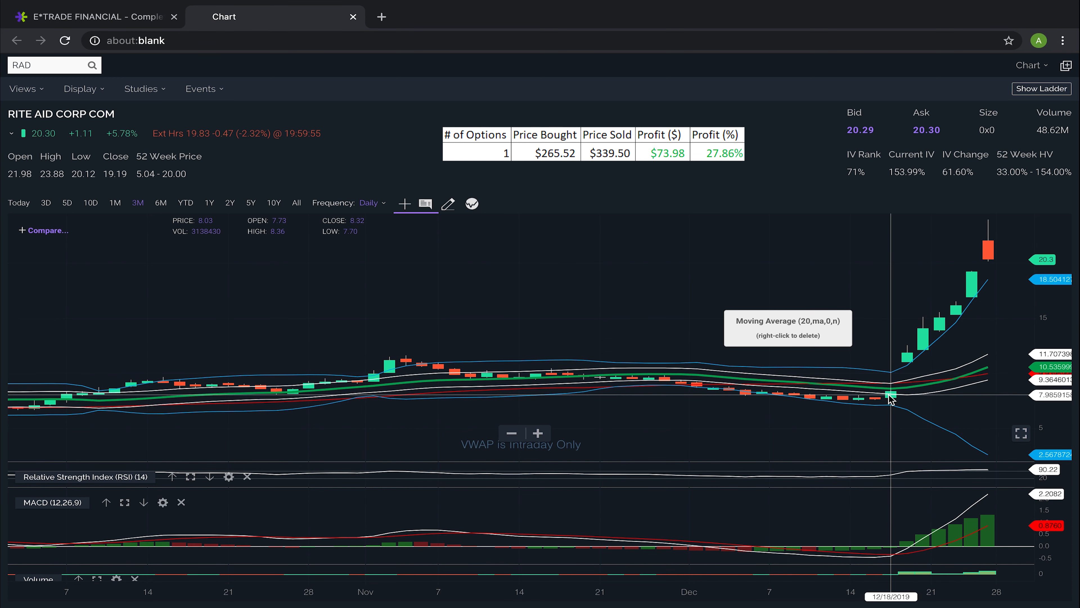
{"action": "mouse_move", "coordinate": [949, 227]}
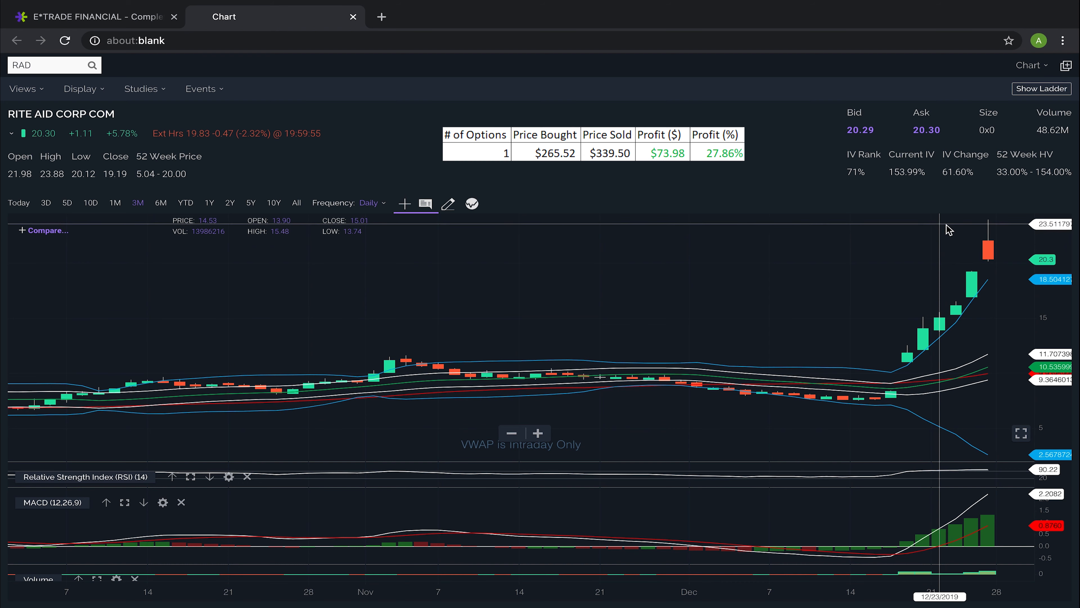
{"action": "mouse_move", "coordinate": [1003, 306]}
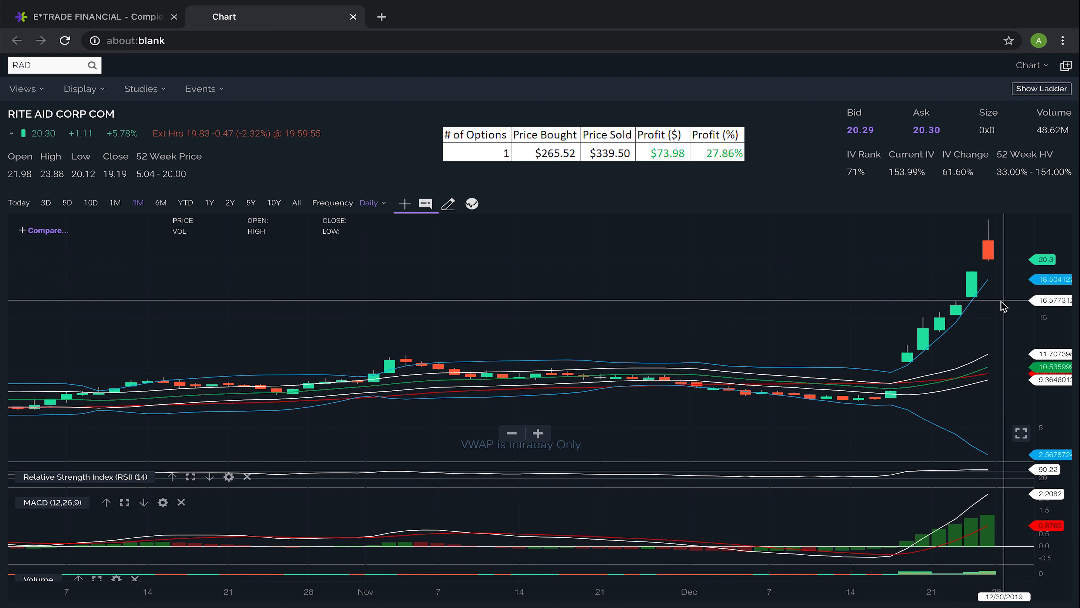
{"action": "mouse_move", "coordinate": [851, 269]}
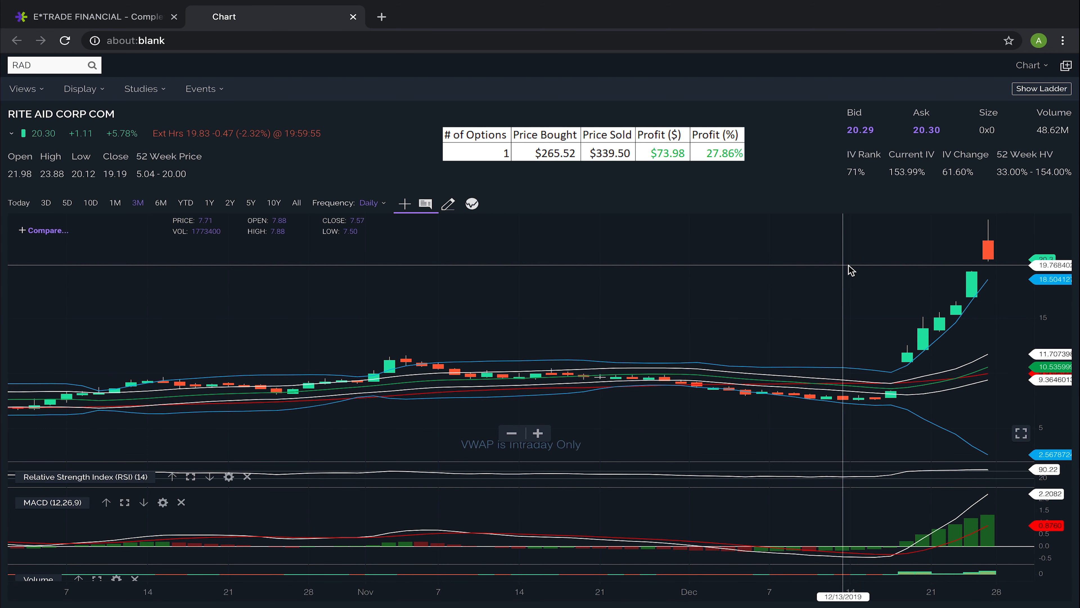
{"action": "mouse_move", "coordinate": [943, 256]}
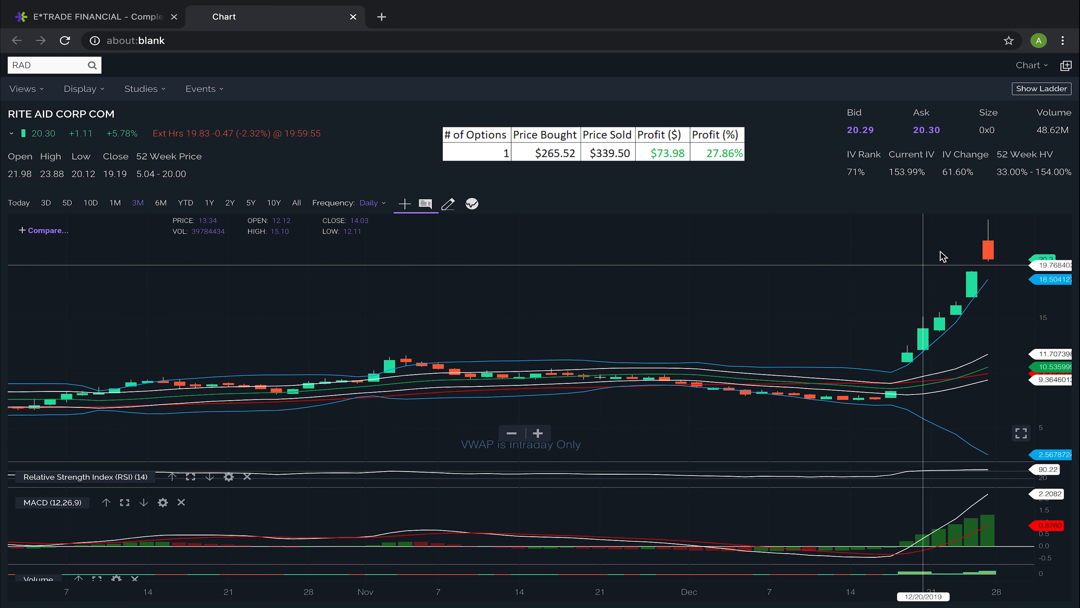
{"action": "mouse_move", "coordinate": [969, 257]}
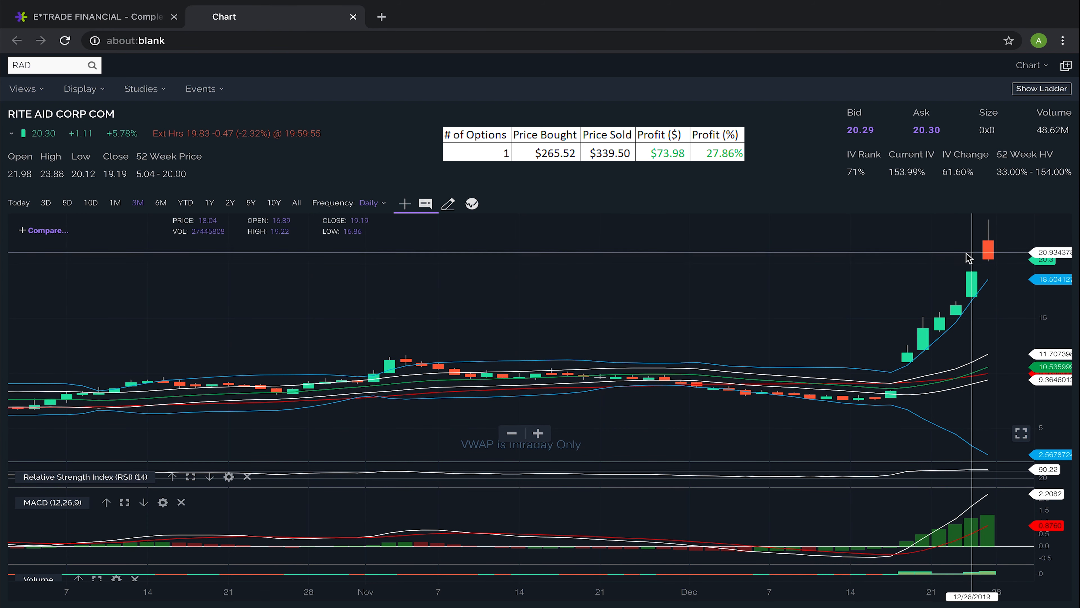
{"action": "mouse_move", "coordinate": [926, 255]}
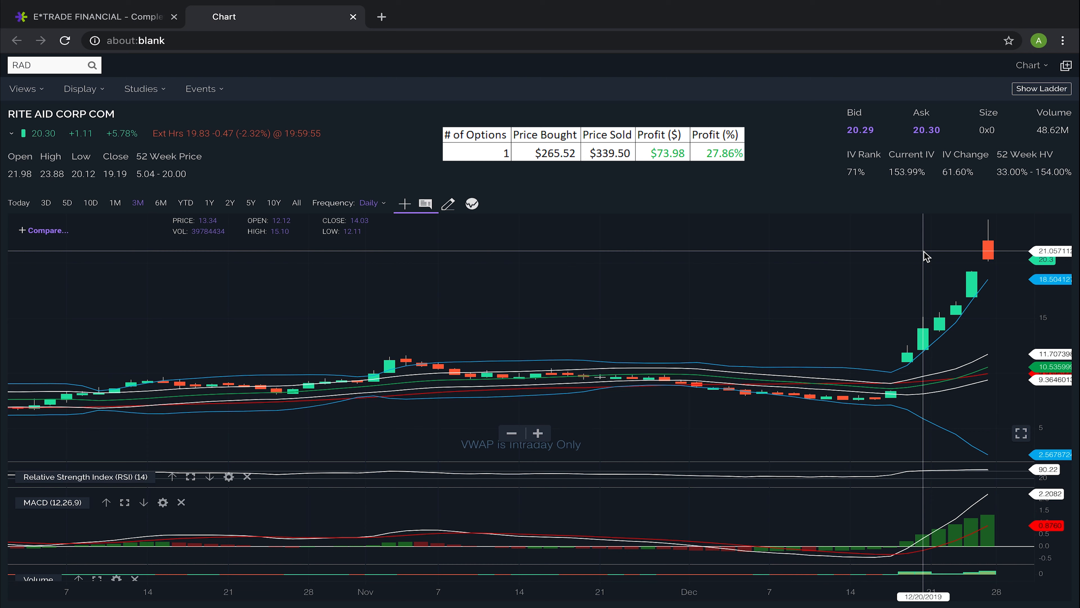
{"action": "mouse_move", "coordinate": [911, 258]}
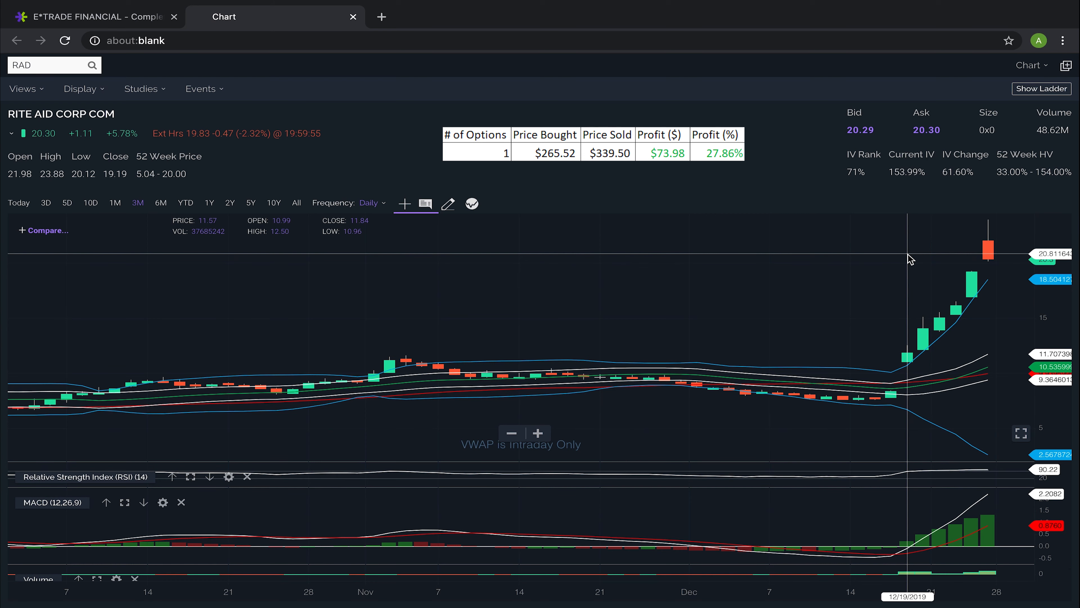
{"action": "mouse_move", "coordinate": [19, 206]}
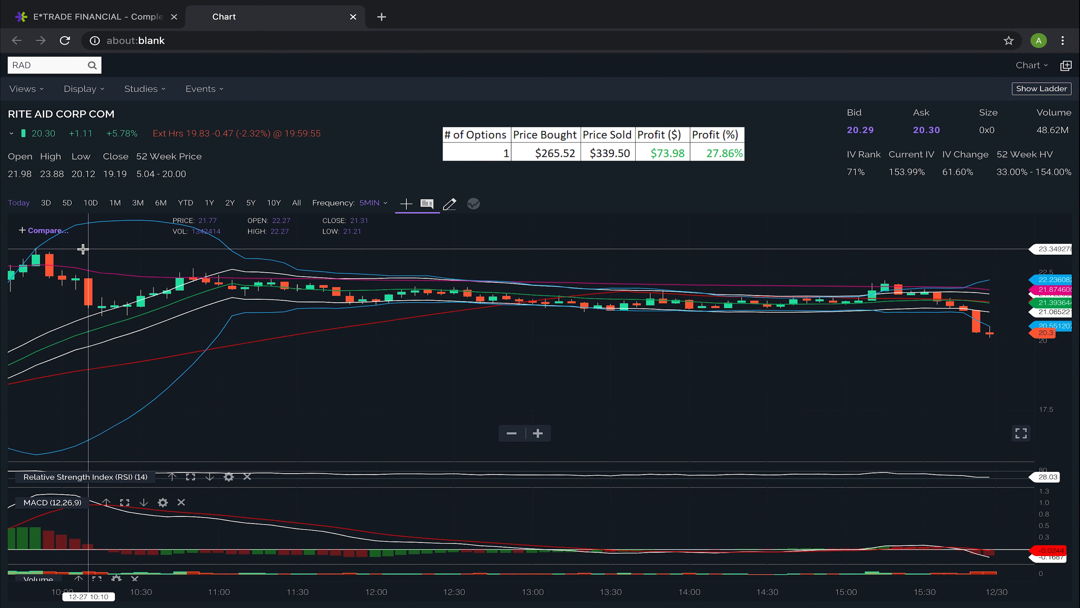
{"action": "mouse_move", "coordinate": [103, 302]}
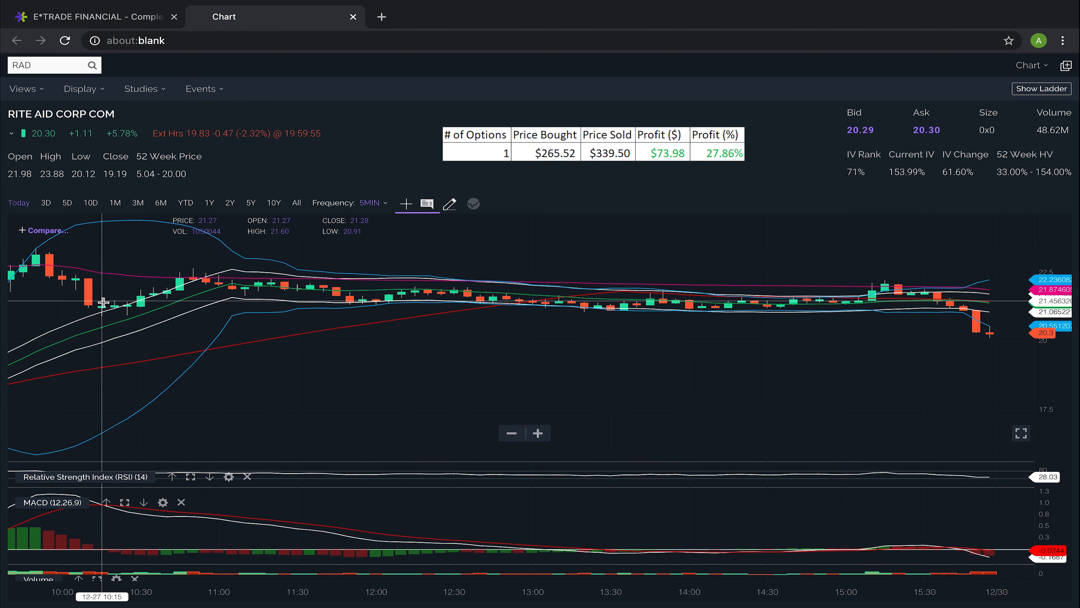
{"action": "mouse_move", "coordinate": [114, 295]}
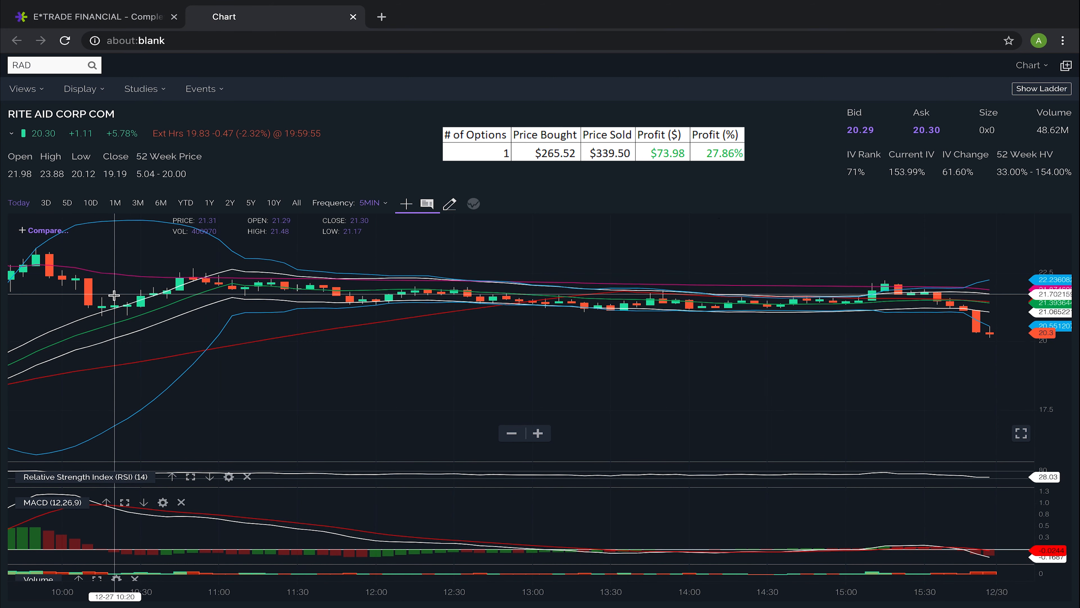